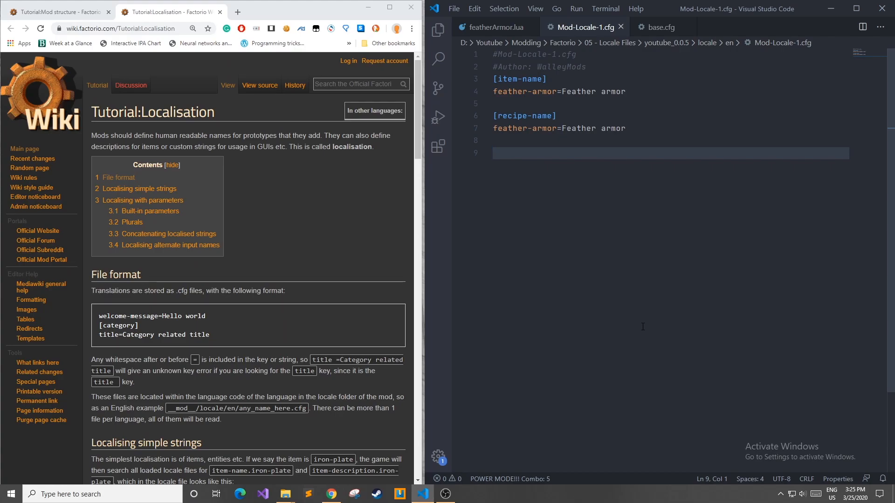
- Navigate into the youtube_0.0.5 mod's locale folder so its 'en' folder is listed
{"action": "left_click", "coordinate": [285, 494]}
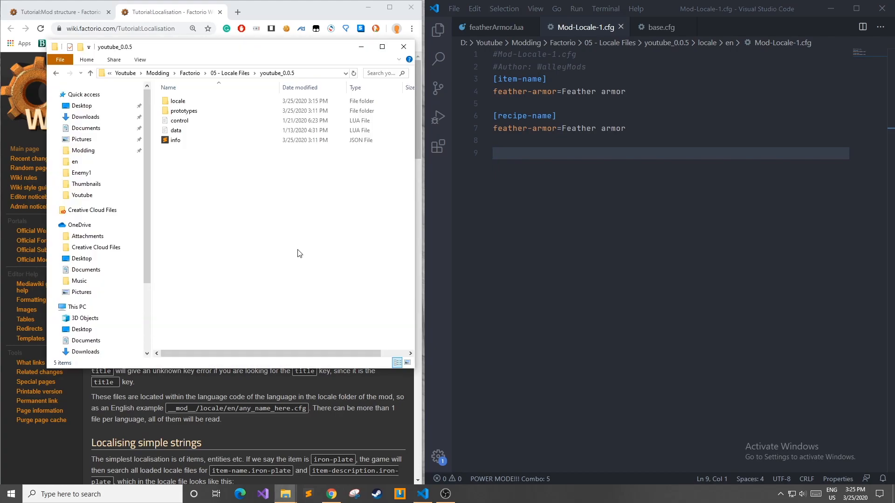
{"action": "left_click", "coordinate": [177, 101]}
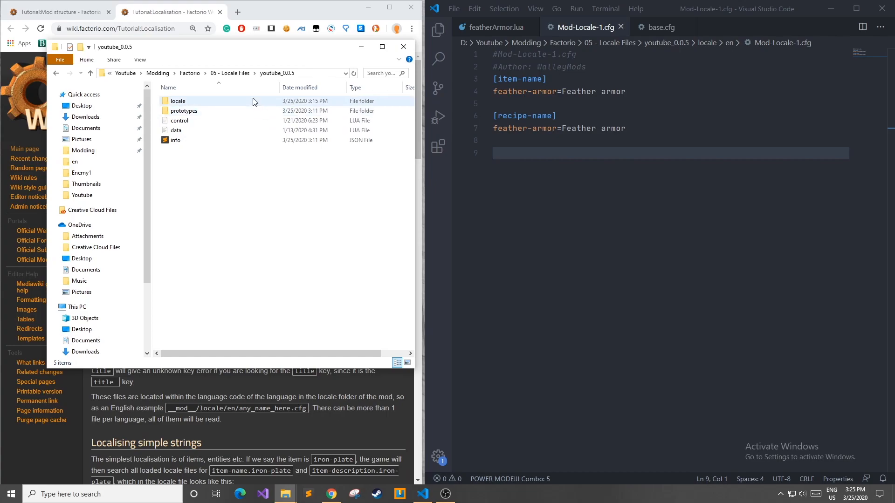
{"action": "left_click", "coordinate": [178, 100]}
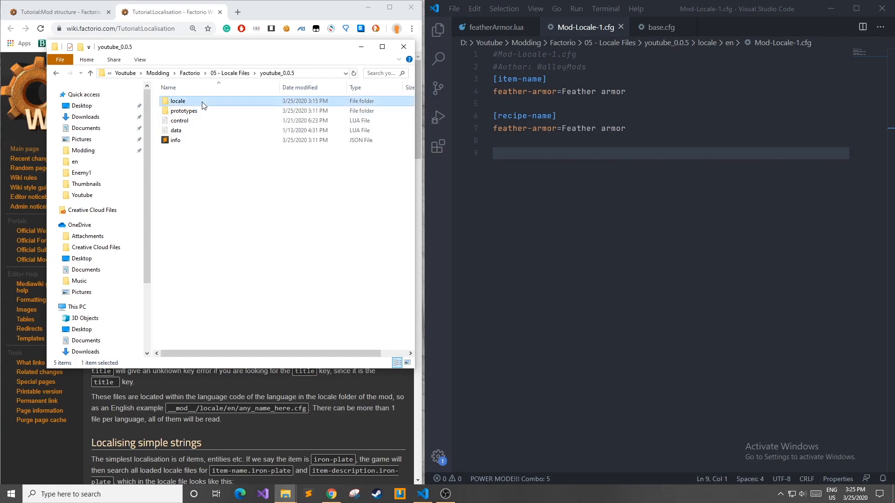
{"action": "double_click", "coordinate": [178, 101]}
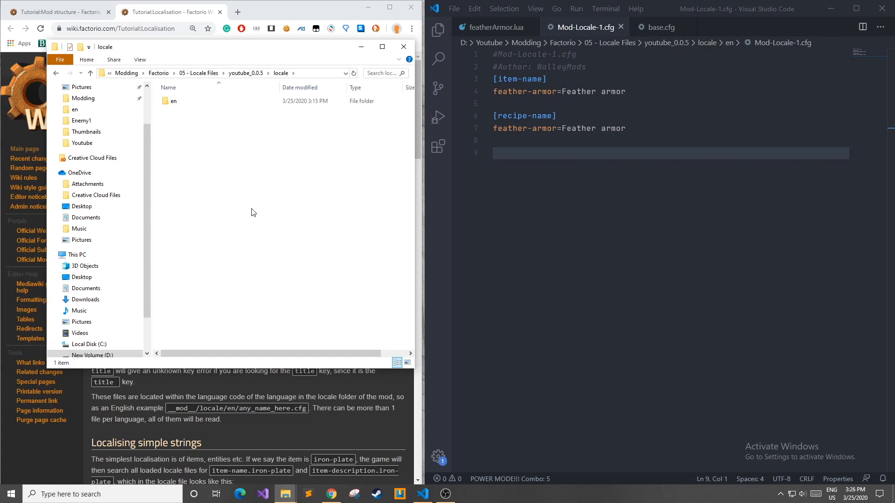
{"action": "left_click", "coordinate": [173, 100]}
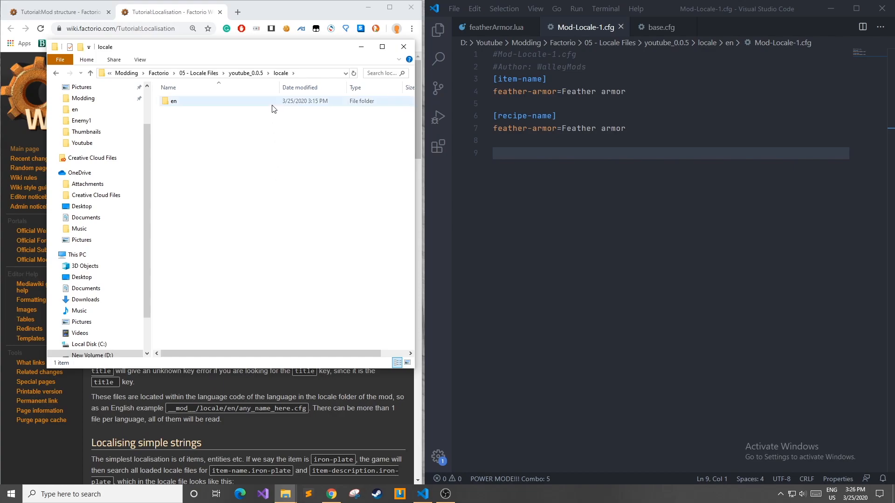
{"action": "mouse_move", "coordinate": [271, 105]}
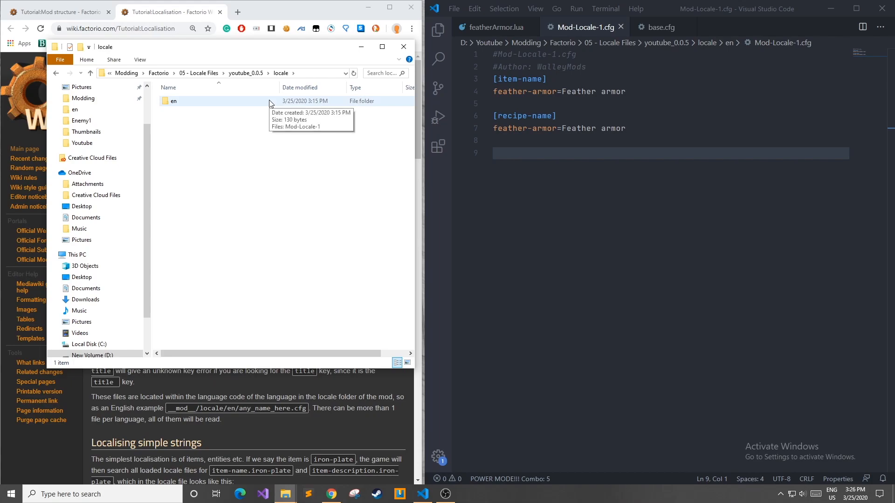
{"action": "mouse_move", "coordinate": [264, 188]}
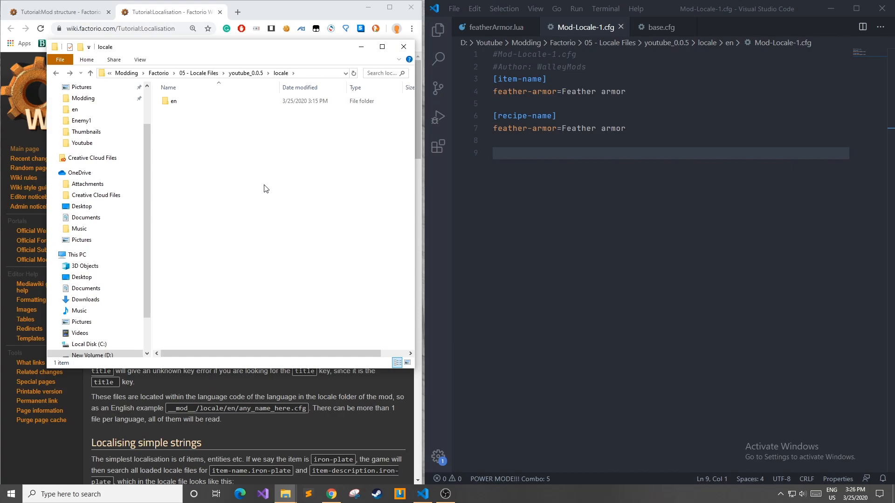
{"action": "left_click", "coordinate": [172, 101]}
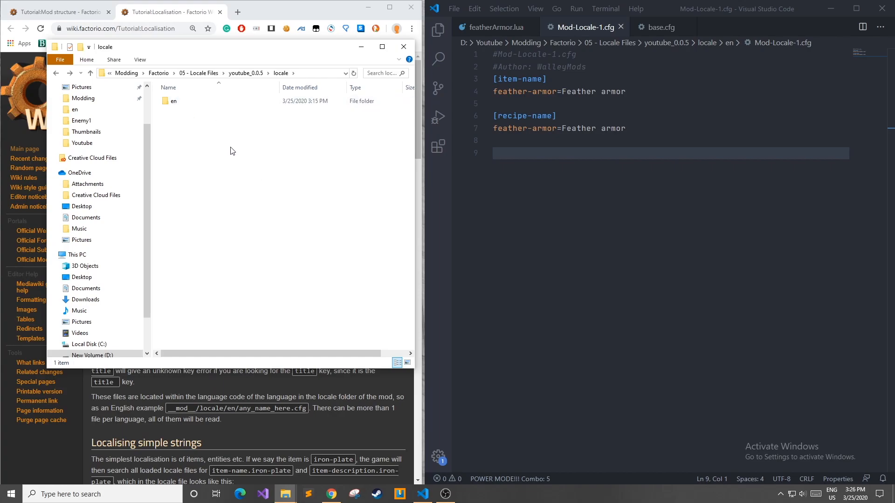
{"action": "mouse_move", "coordinate": [301, 260]}
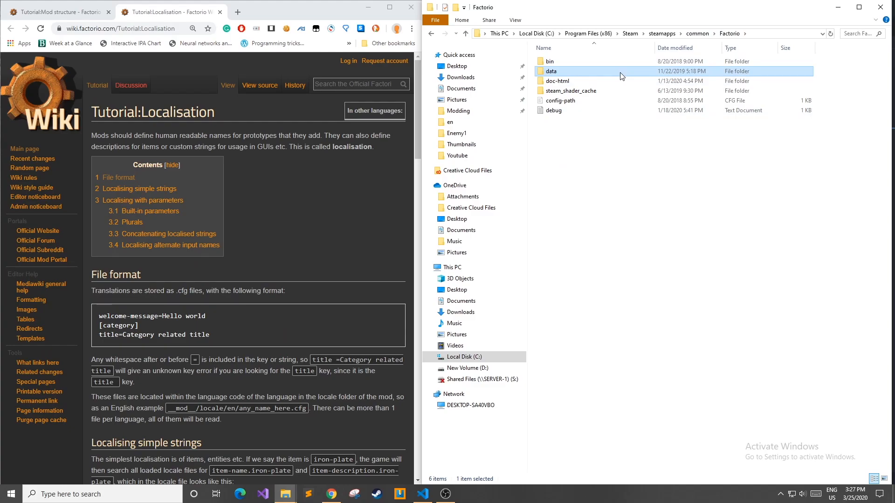
- Browse the Factorio install's data > base > locale folder and scan its language folders
{"action": "double_click", "coordinate": [551, 70]}
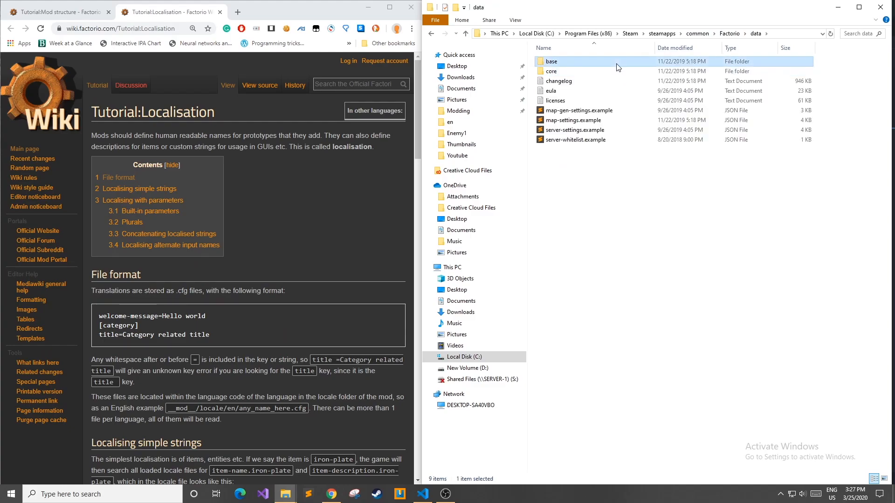
{"action": "double_click", "coordinate": [551, 61]}
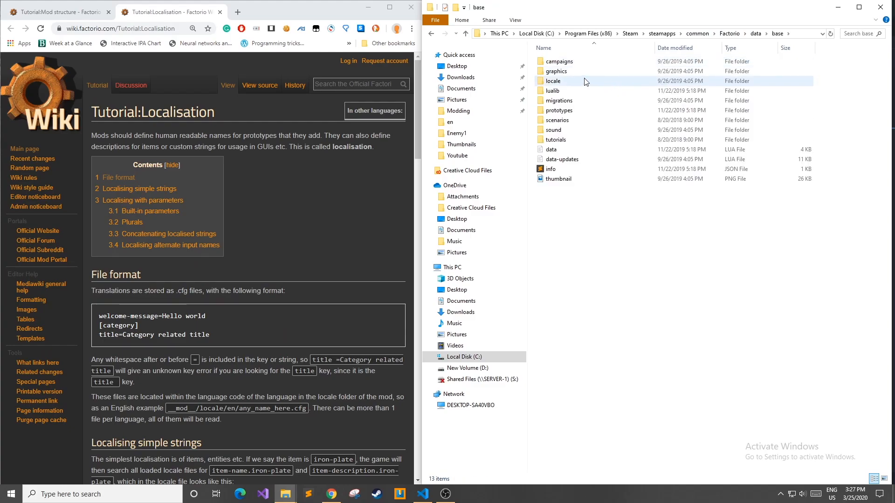
{"action": "double_click", "coordinate": [552, 80]}
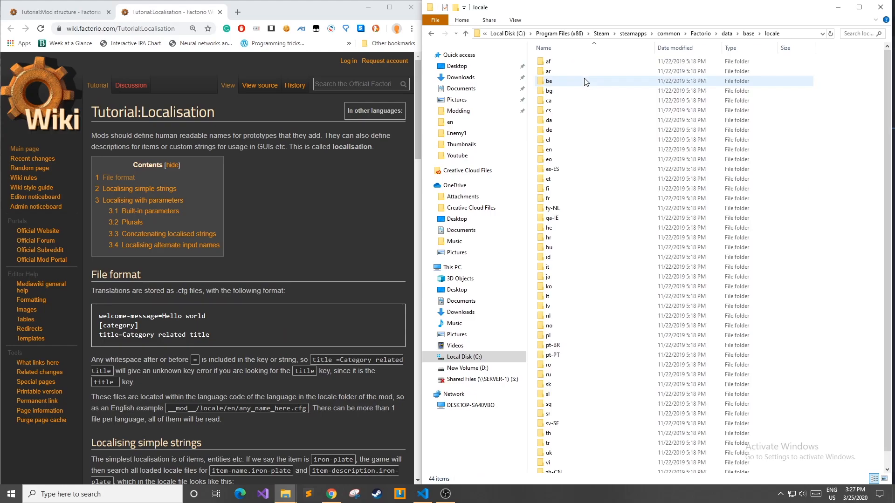
{"action": "scroll", "scroll_direction": "down", "scroll_amount": 3}
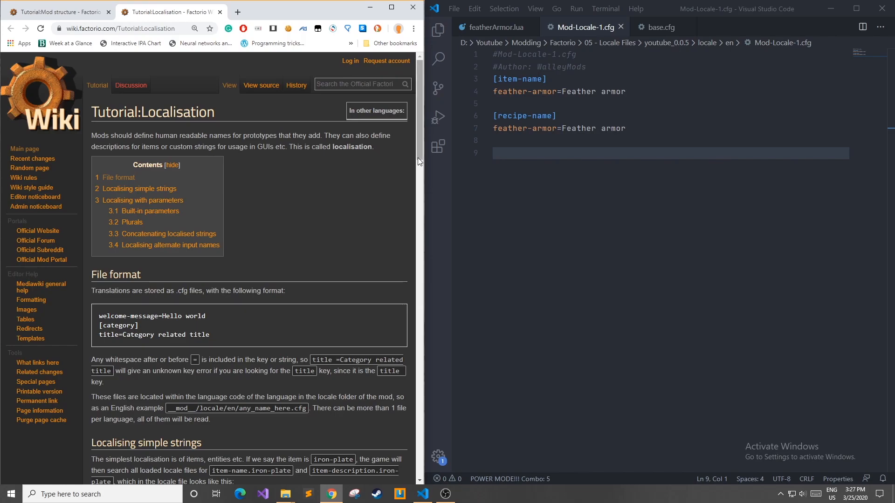
{"action": "mouse_move", "coordinate": [422, 133]}
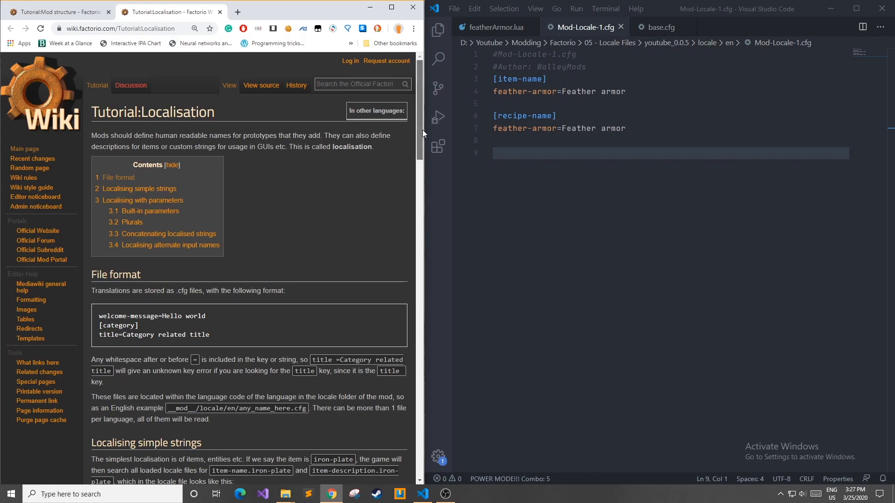
{"action": "scroll", "scroll_direction": "down", "scroll_amount": 3}
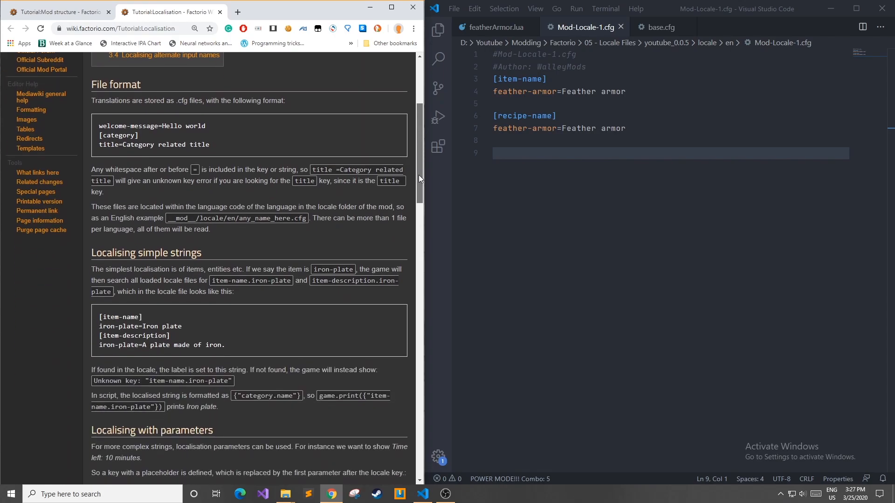
{"action": "scroll", "scroll_direction": "down", "scroll_amount": 3}
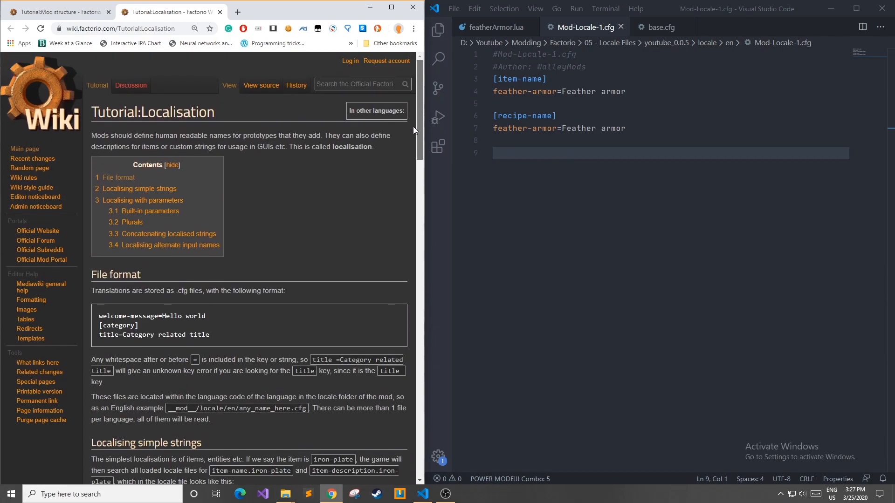
- Enter the mod's 'en' locale folder and select the Mod-Locale-1.cfg file
{"action": "left_click", "coordinate": [284, 494]}
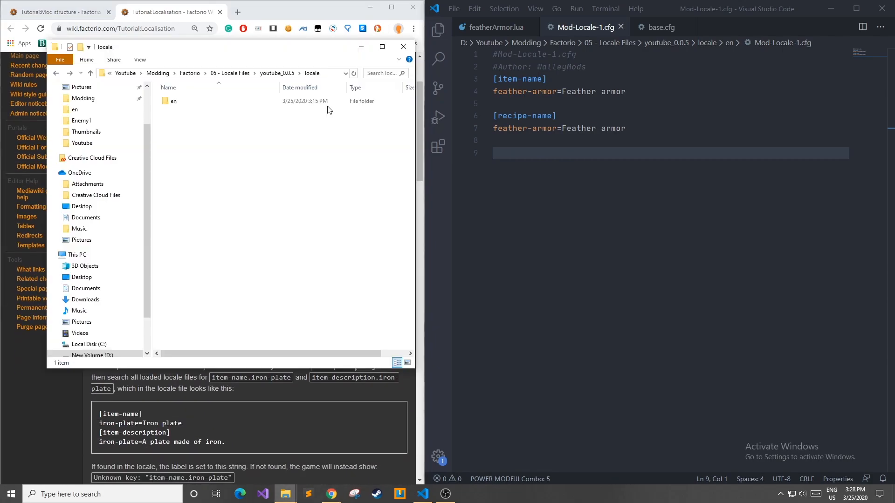
{"action": "left_click", "coordinate": [174, 101]}
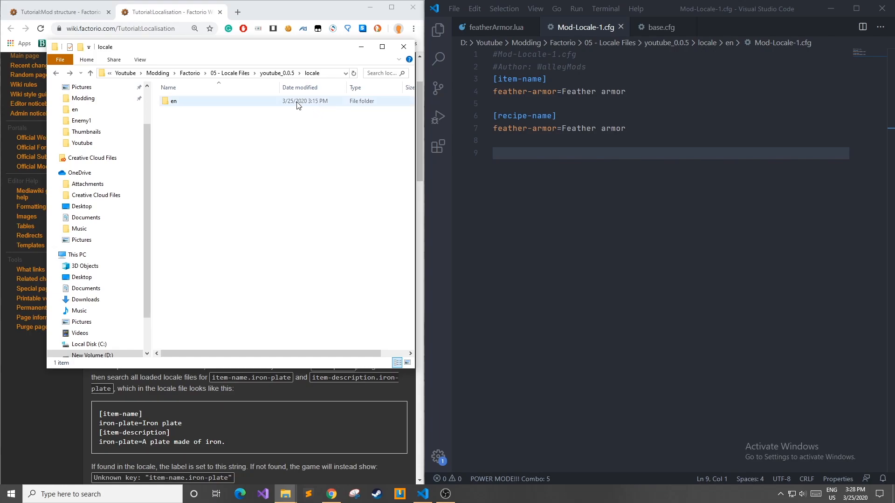
{"action": "double_click", "coordinate": [173, 101]}
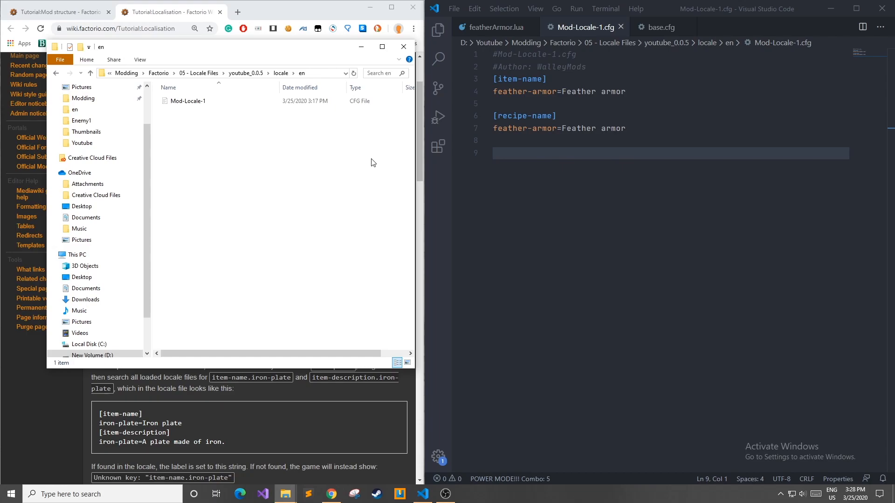
{"action": "left_click", "coordinate": [188, 101]}
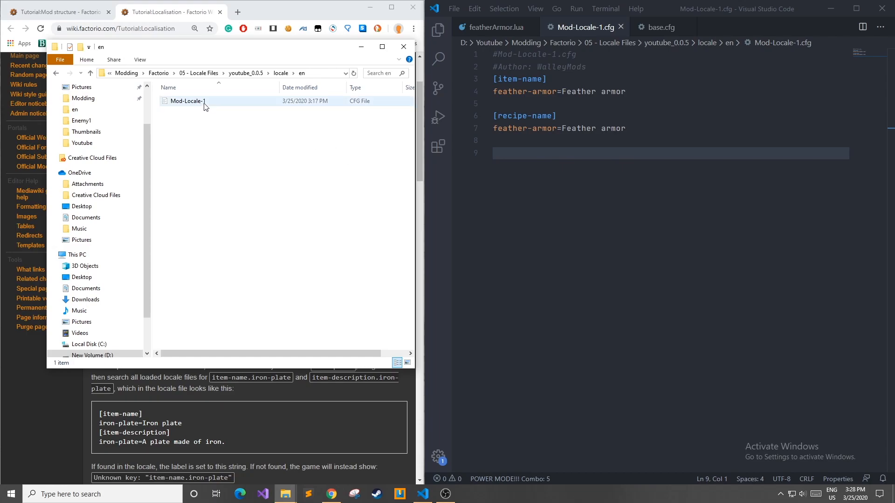
{"action": "mouse_move", "coordinate": [188, 101]}
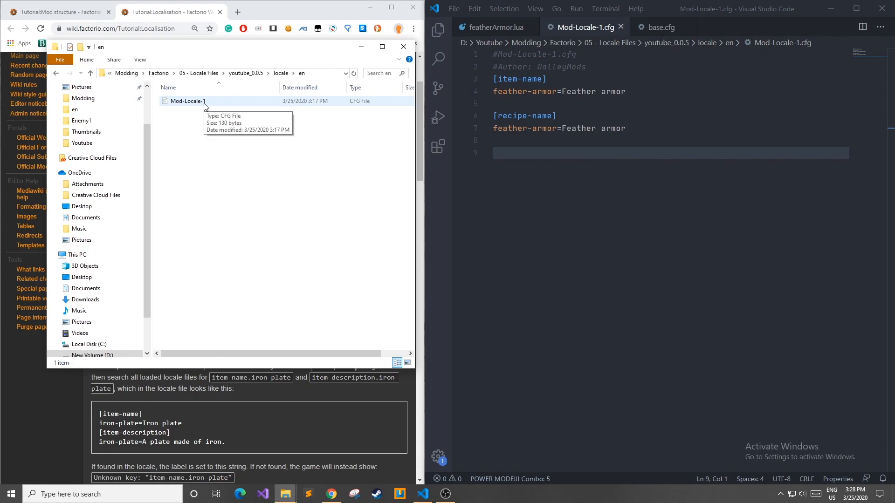
{"action": "mouse_move", "coordinate": [274, 134]}
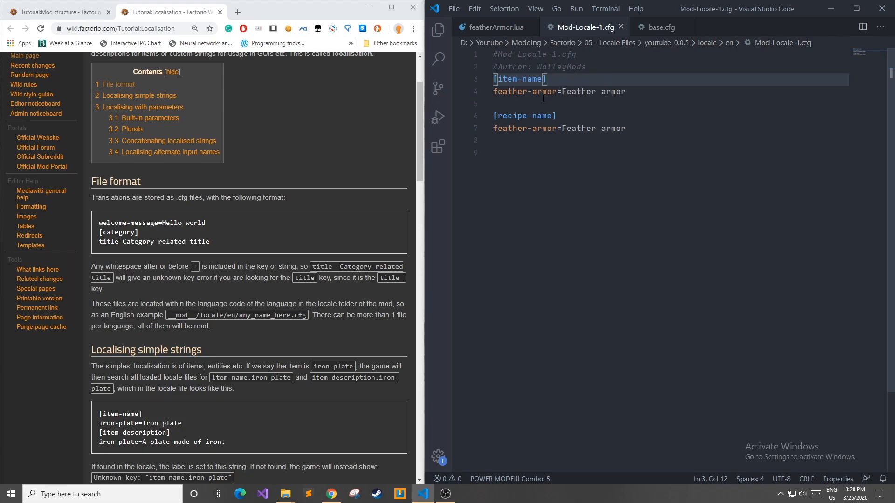
- Highlight the item-name section header and its feather-armor key in the locale file
{"action": "double_click", "coordinate": [510, 92]}
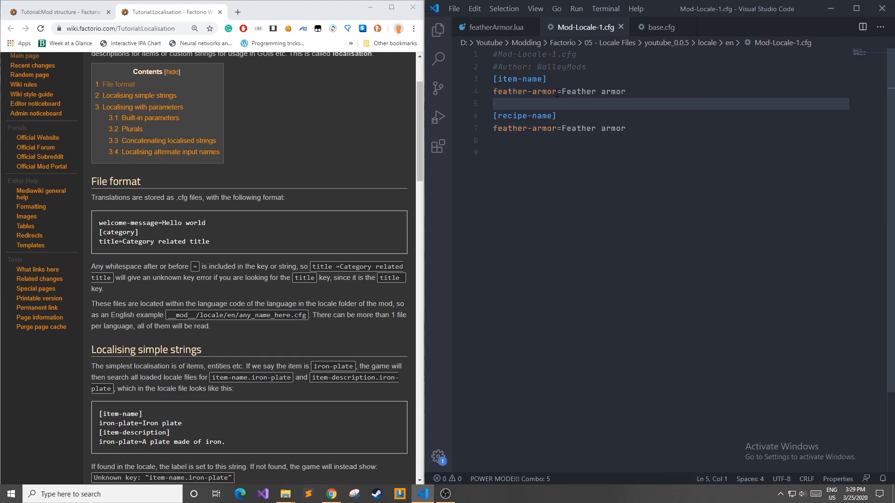
{"action": "double_click", "coordinate": [519, 91]}
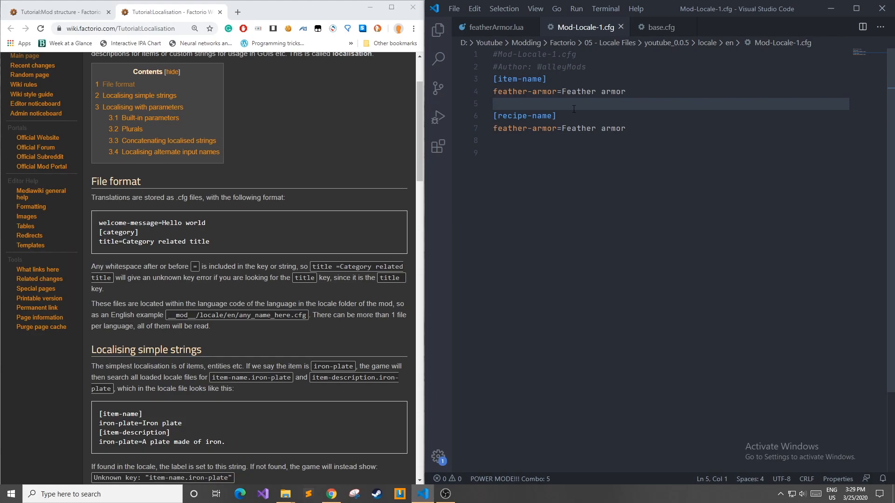
{"action": "double_click", "coordinate": [523, 91]}
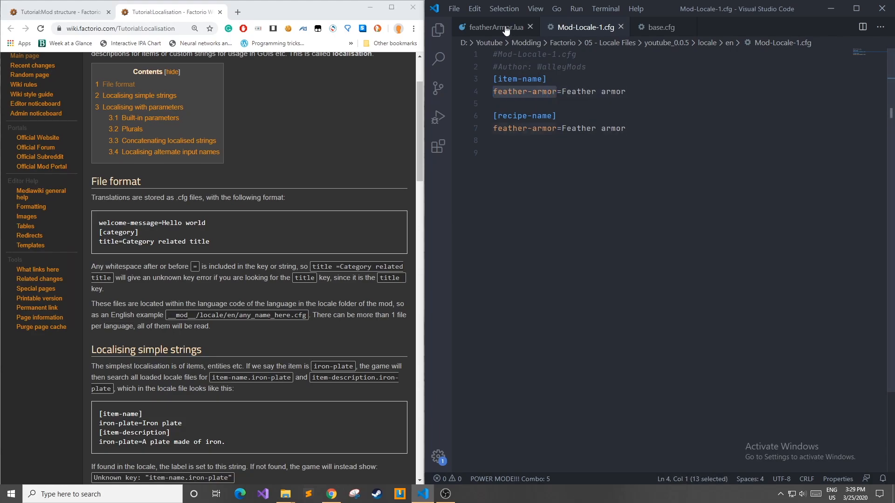
- Compare with featherArmor.lua's prototype name, then mark feather-armor in Mod-Locale-1.cfg
{"action": "left_click", "coordinate": [492, 27]}
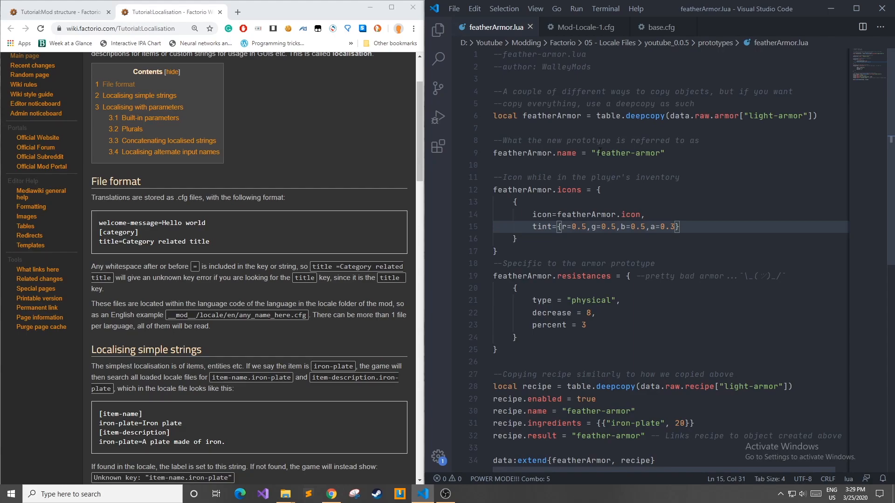
{"action": "left_click", "coordinate": [580, 28]}
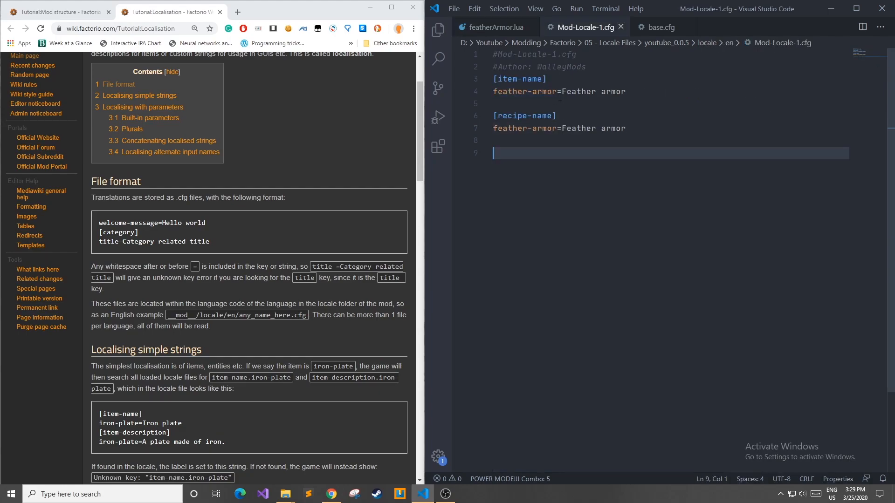
{"action": "left_click", "coordinate": [560, 91]}
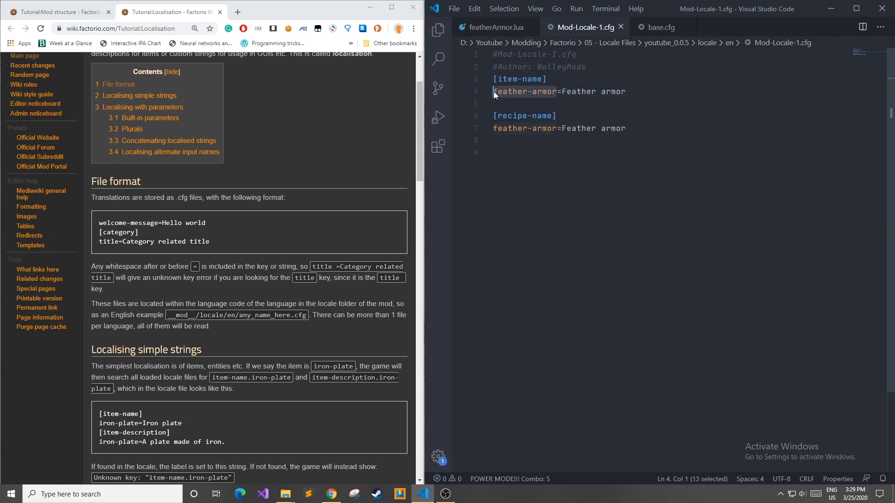
- Try spaces around '=' in the feather-armor entry, check featherArmor.lua, then remove the change
{"action": "left_click", "coordinate": [561, 92]}
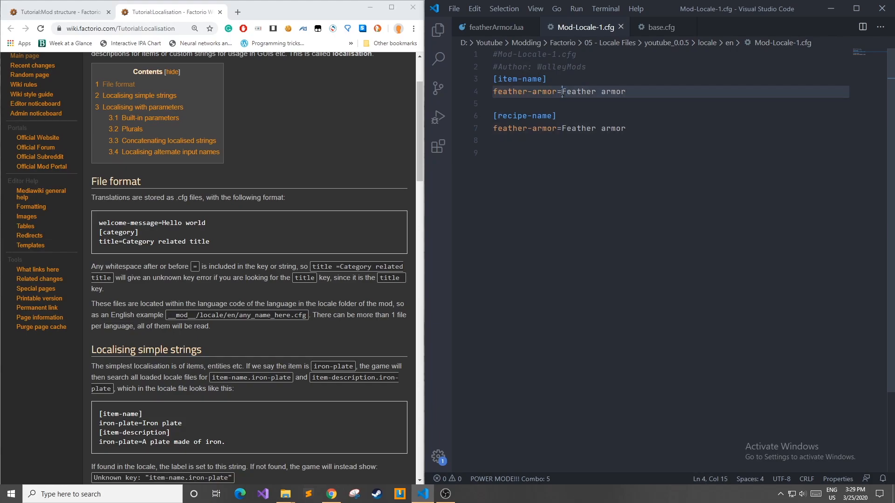
{"action": "mouse_move", "coordinate": [687, 89]}
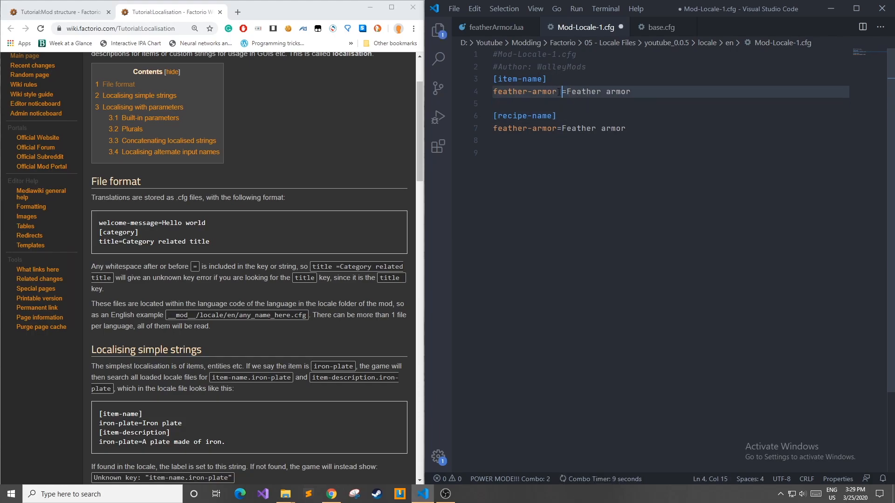
{"action": "type", "text": "\"  \""}
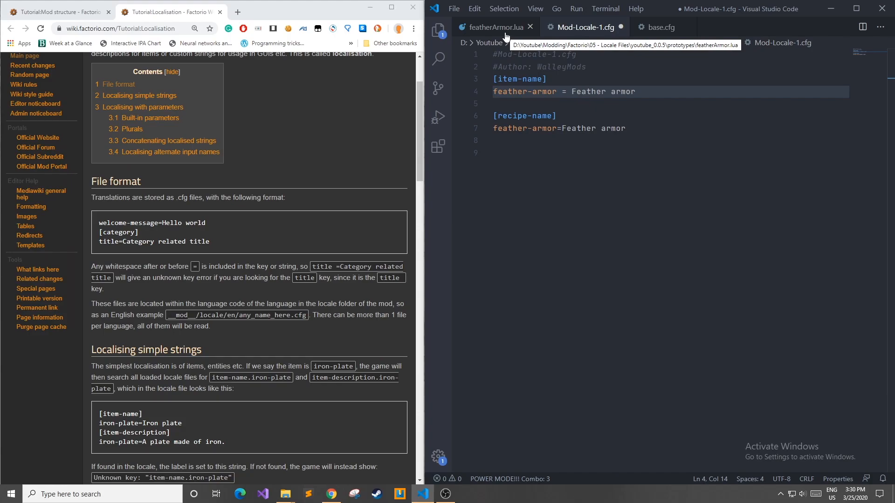
{"action": "left_click", "coordinate": [492, 27]}
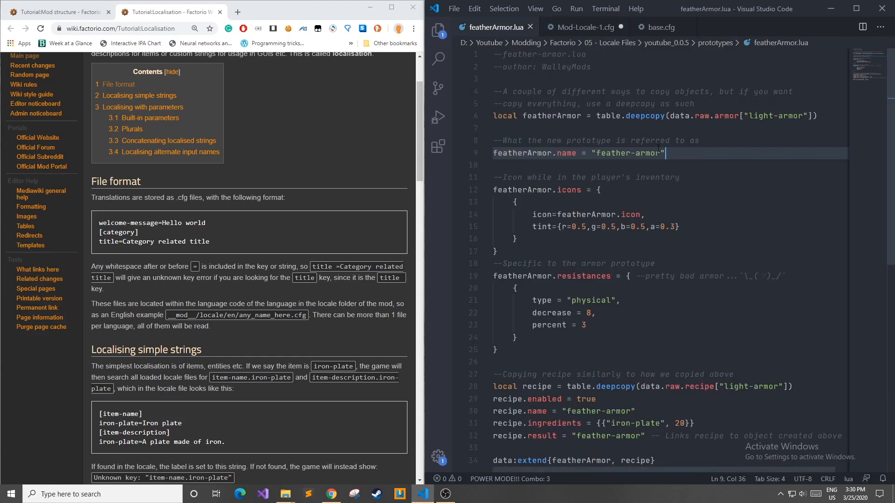
{"action": "left_click", "coordinate": [582, 27]}
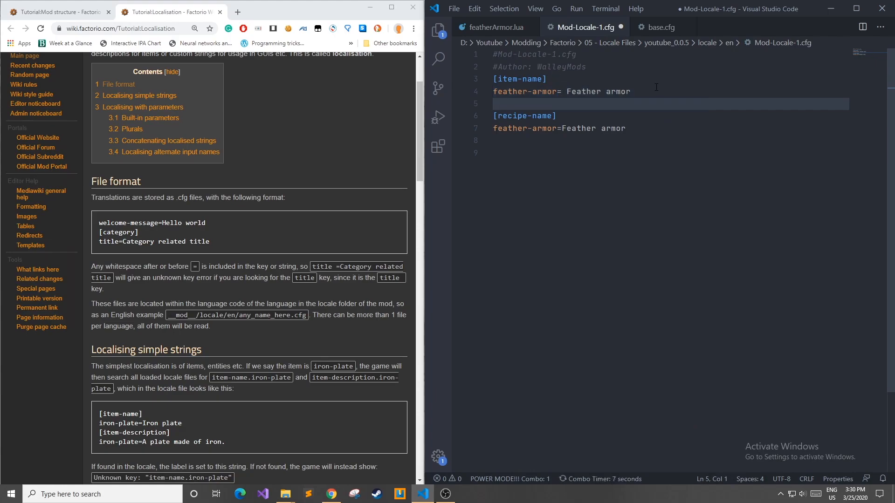
{"action": "left_click", "coordinate": [567, 91]}
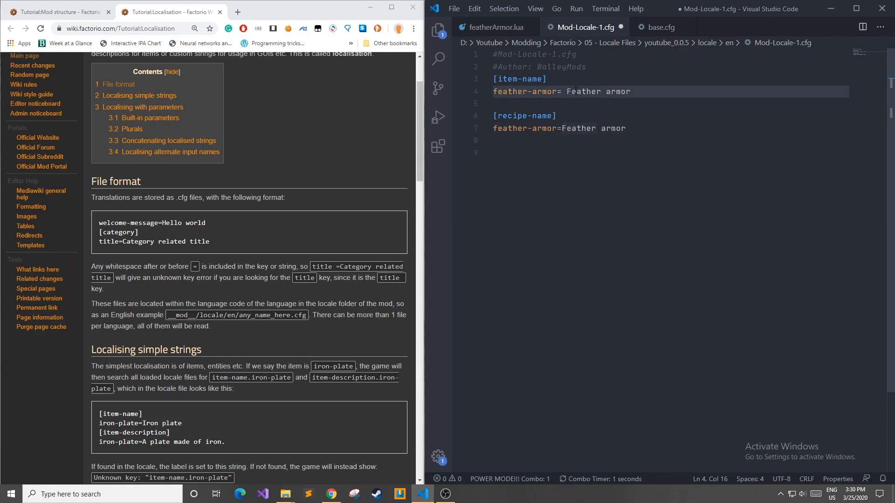
{"action": "key", "text": "Backspace"}
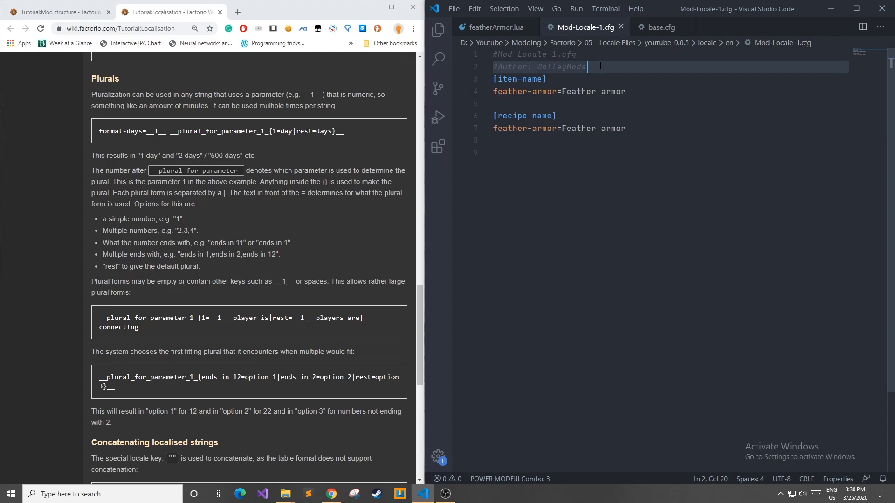
- Insert blank lines between the #Author comment and the item-name section
{"action": "key", "text": "Enter"}
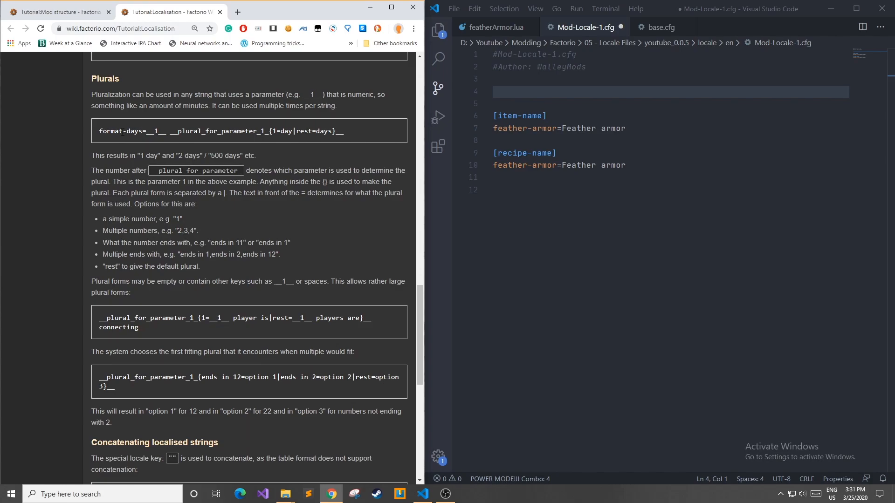
- Select the wiki's format-days plural example line in the Plurals code block
{"action": "left_click_drag", "start_coordinate": [148, 130], "coordinate": [344, 131]}
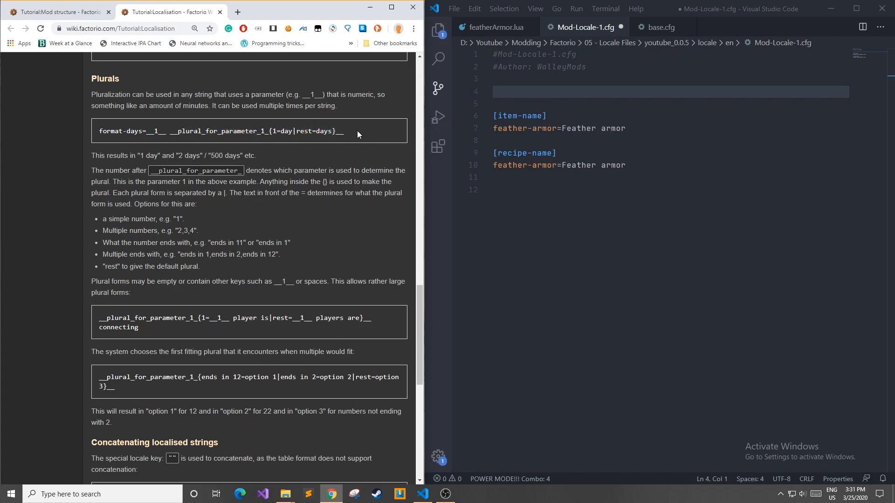
{"action": "double_click", "coordinate": [157, 131]}
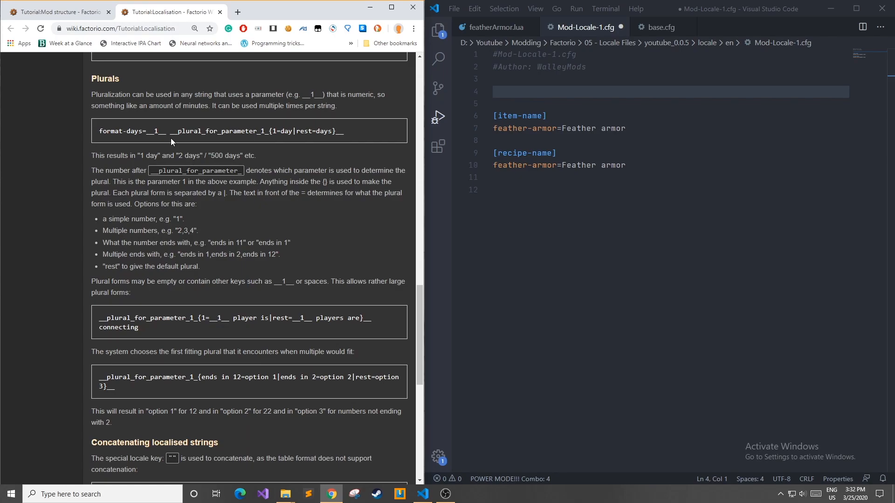
{"action": "double_click", "coordinate": [156, 131]}
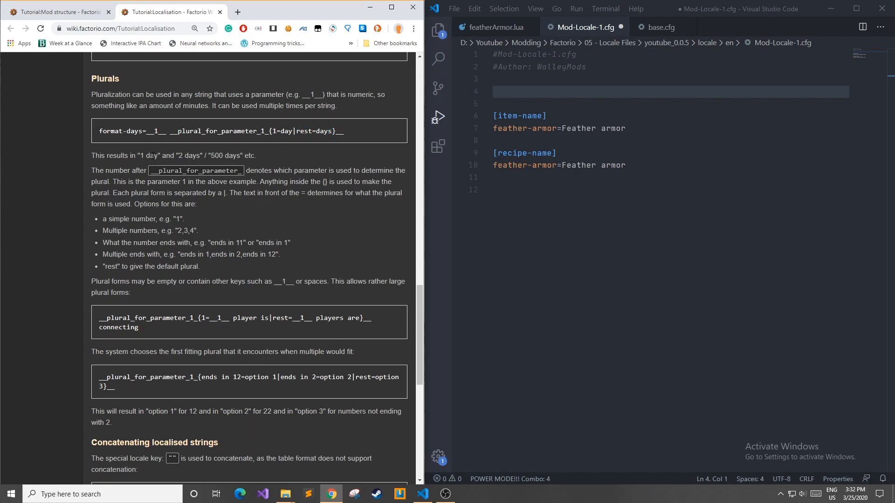
{"action": "double_click", "coordinate": [142, 156]}
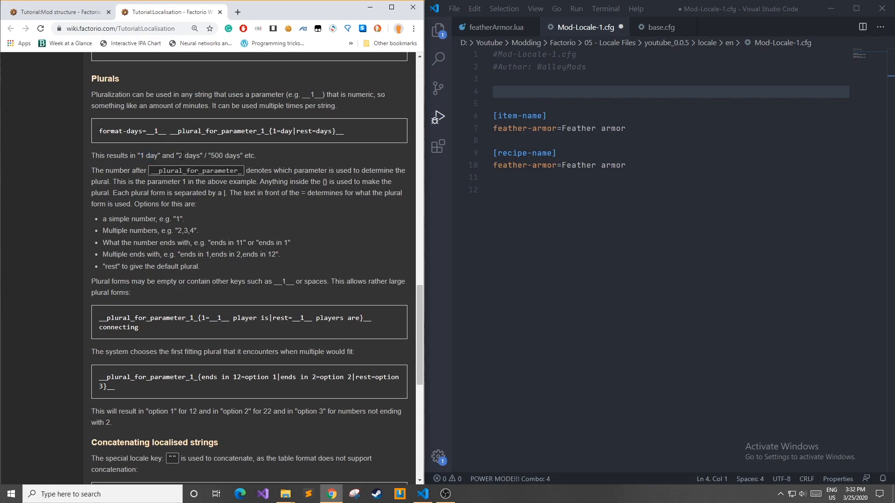
{"action": "double_click", "coordinate": [217, 156]}
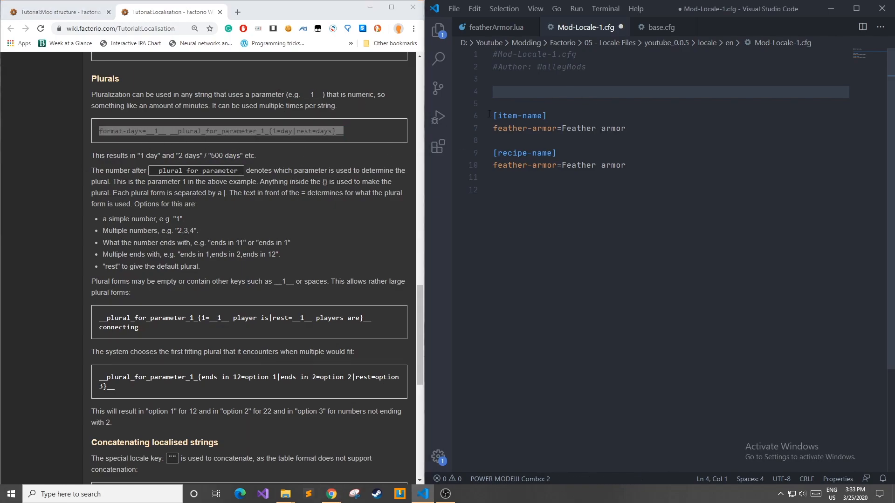
- Add a format-days entry reading 'There are __1__' with day/days plurals and save the file
{"action": "type", "text": "format-days=__1__ __plural_for_parameter_1_{1=day|rest=days}__"}
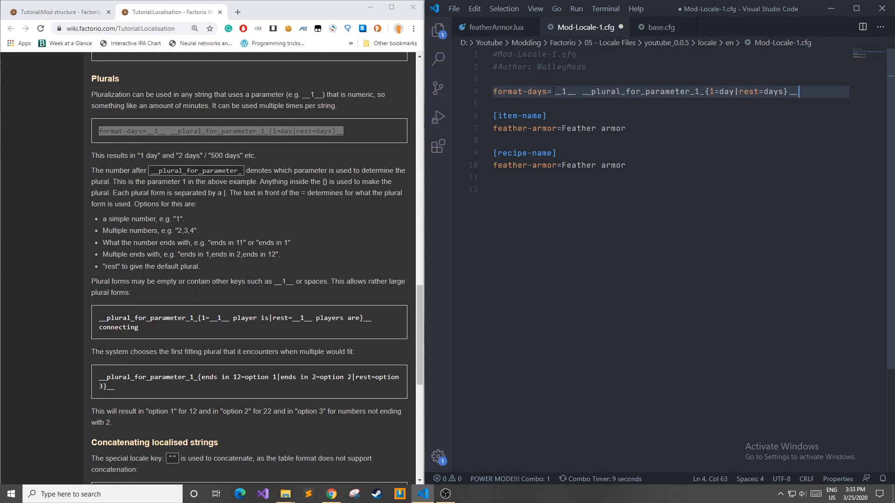
{"action": "type", "text": "There are"}
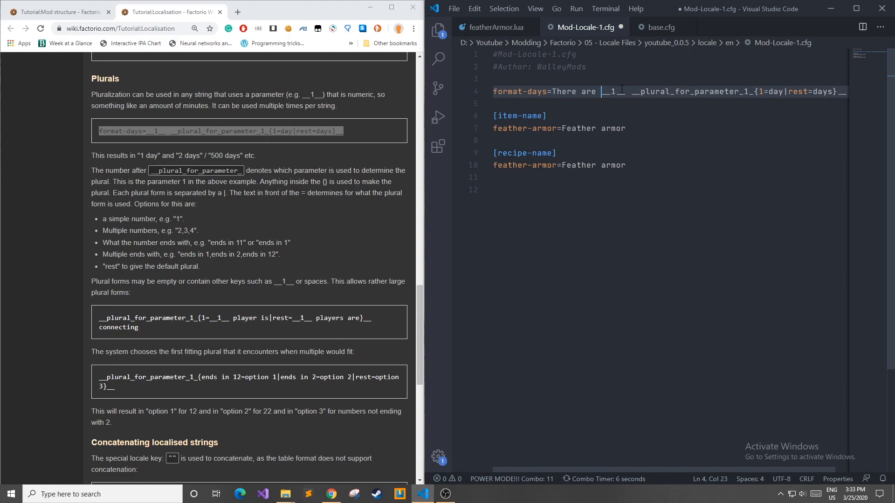
{"action": "key", "text": "Ctrl+S"}
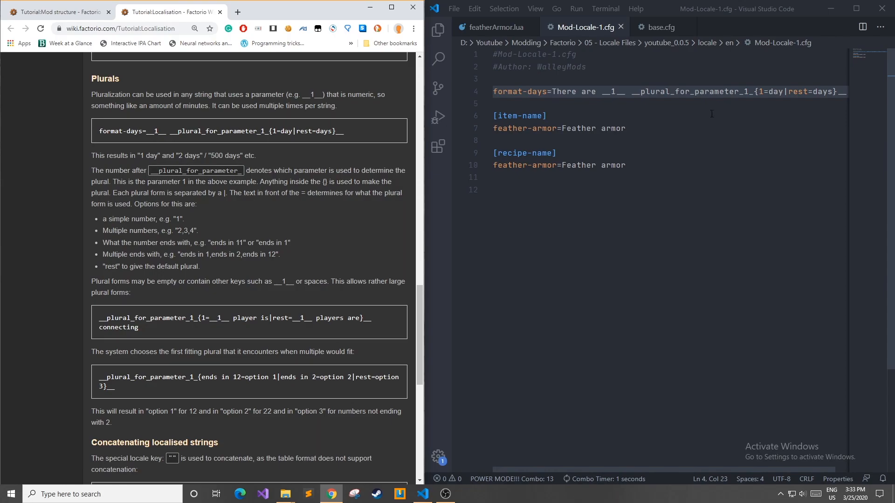
{"action": "left_click_drag", "start_coordinate": [273, 130], "coordinate": [313, 131]}
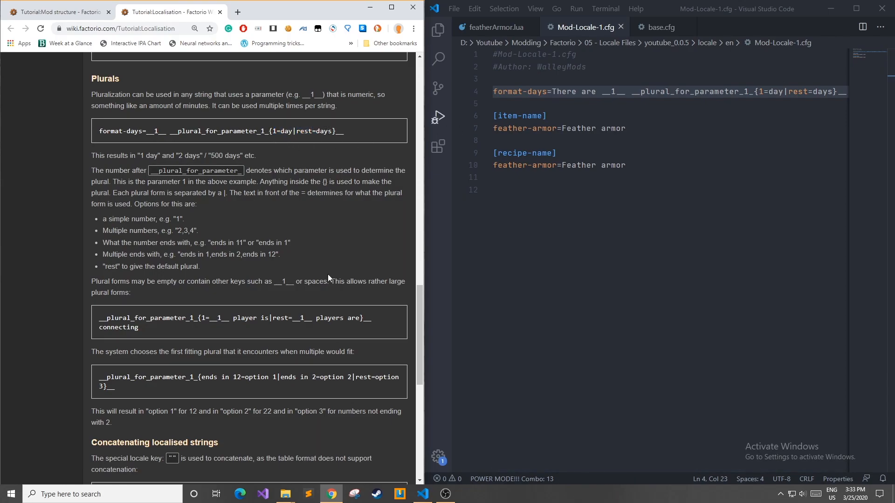
{"action": "scroll", "scroll_direction": "down", "scroll_amount": 3}
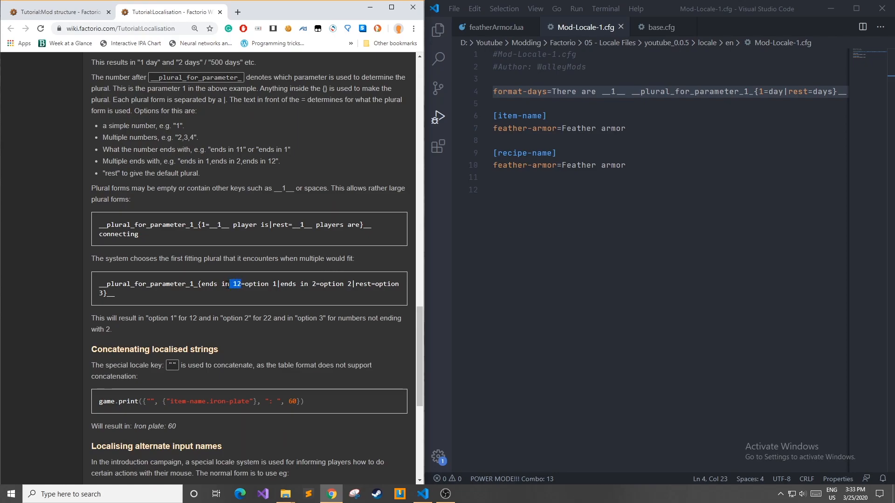
{"action": "left_click", "coordinate": [234, 283]}
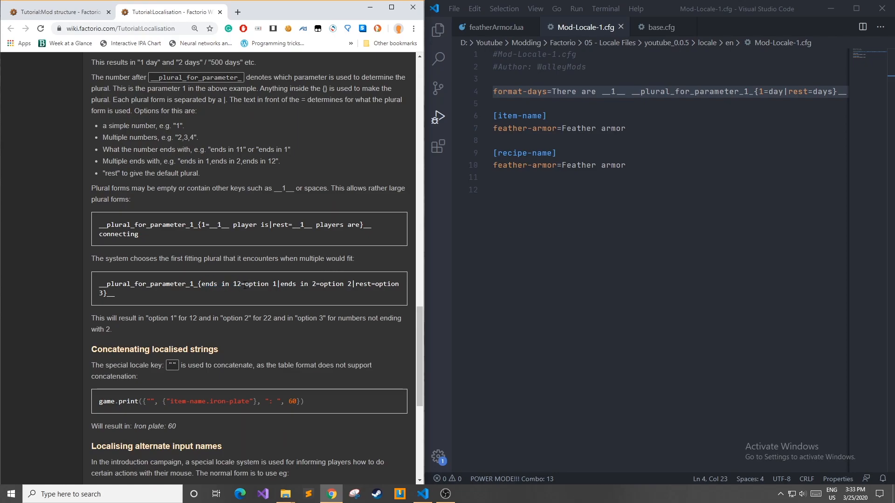
{"action": "double_click", "coordinate": [259, 283]}
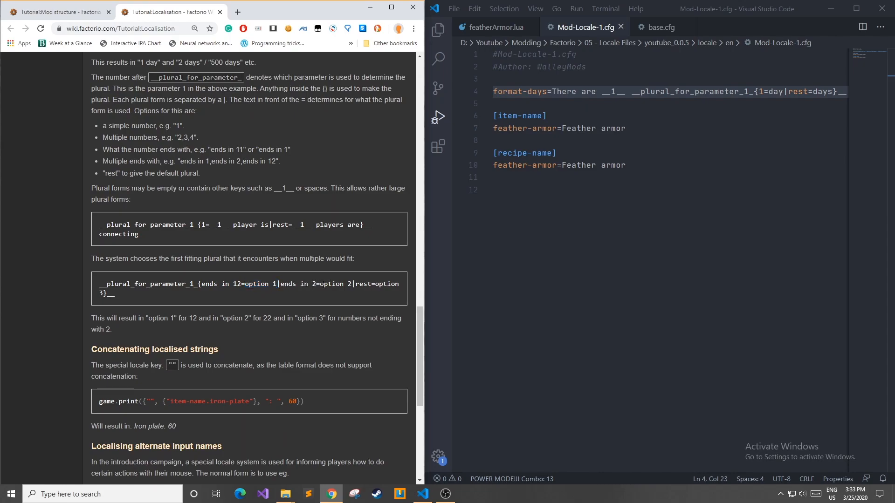
{"action": "double_click", "coordinate": [362, 283]}
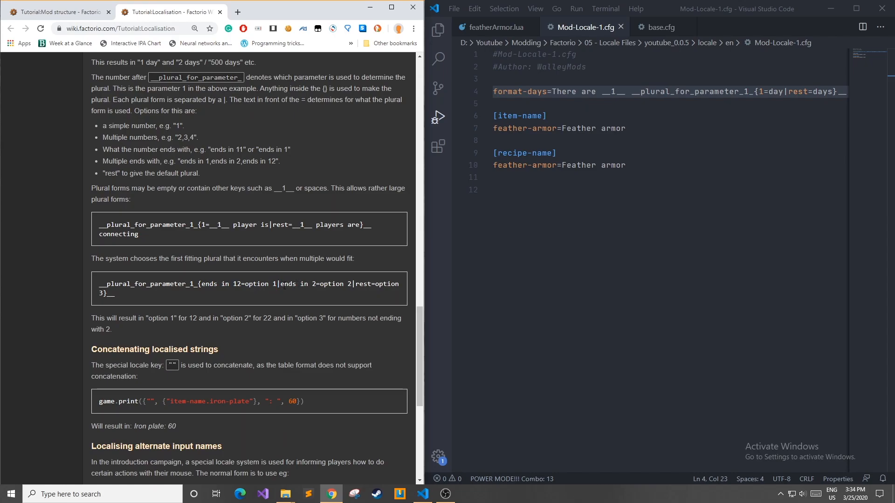
{"action": "mouse_move", "coordinate": [301, 292]}
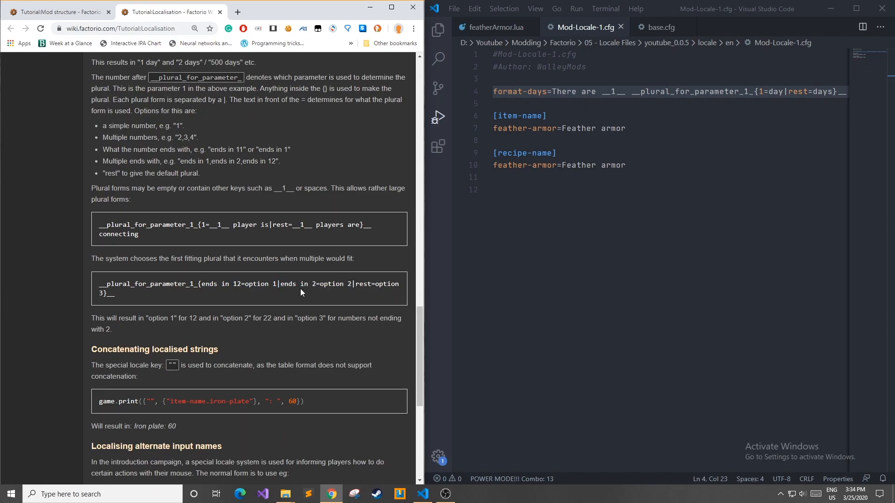
{"action": "mouse_move", "coordinate": [319, 320]}
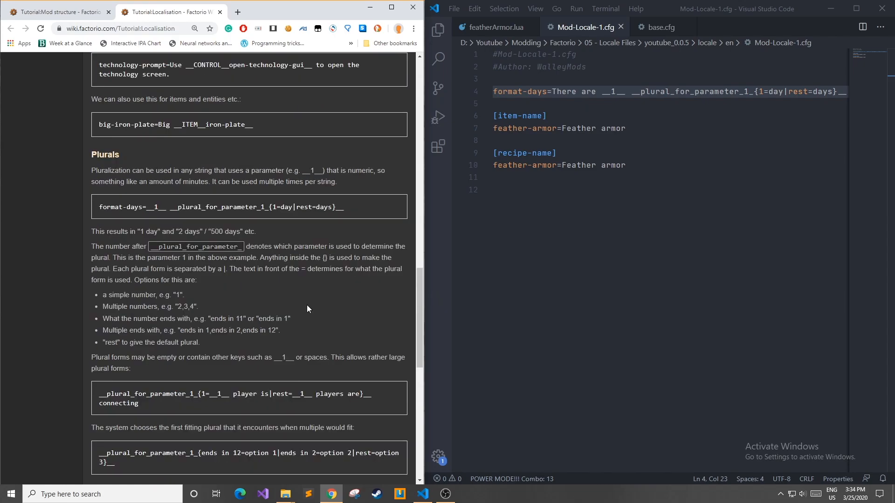
{"action": "scroll", "scroll_direction": "down", "scroll_amount": 3}
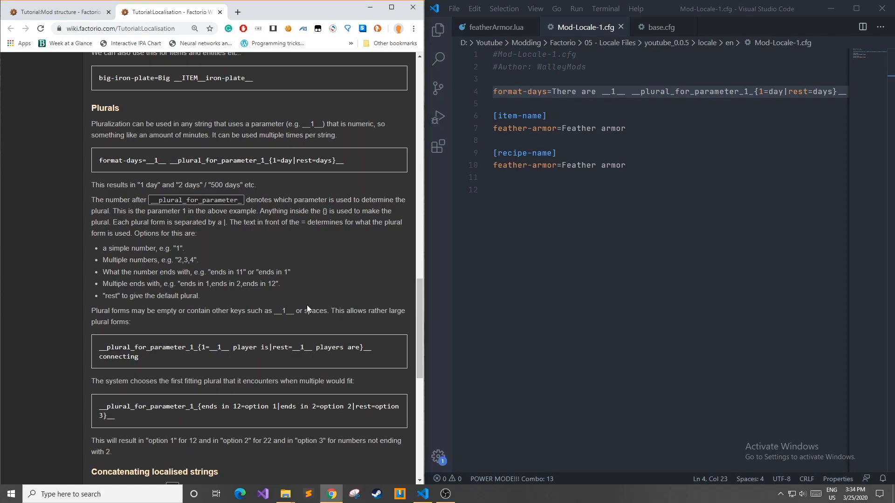
{"action": "scroll", "scroll_direction": "down", "scroll_amount": 3}
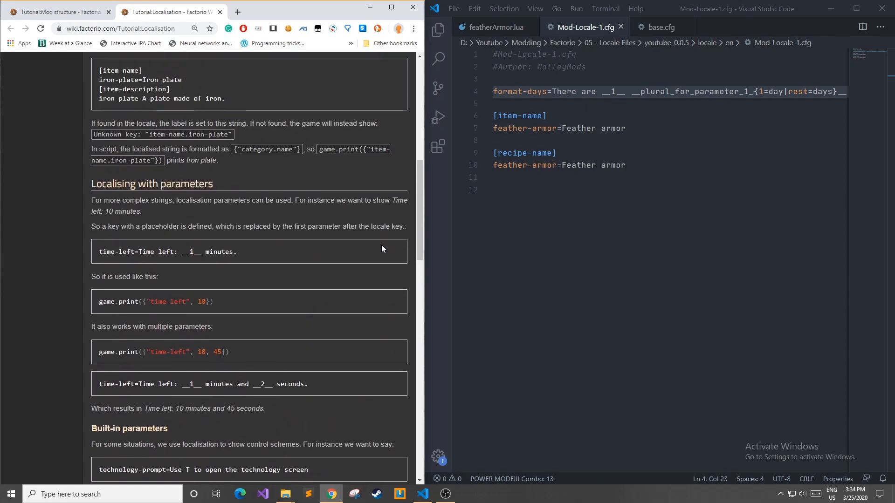
{"action": "mouse_move", "coordinate": [314, 301]}
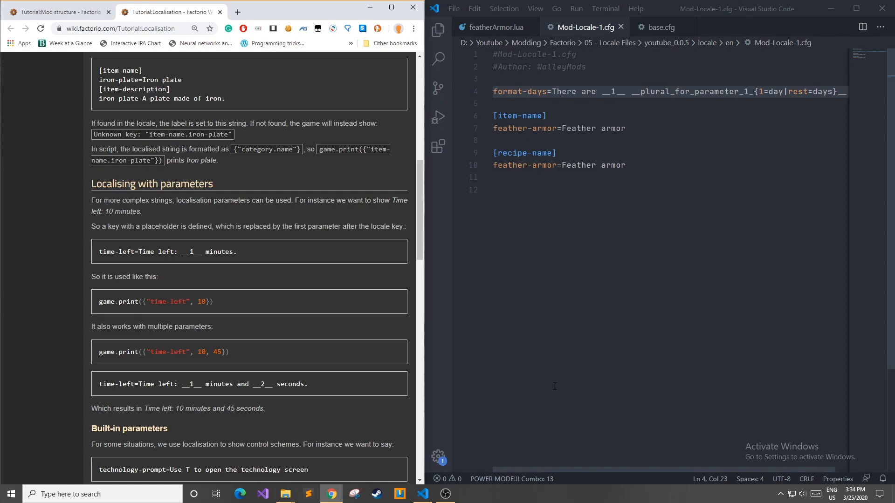
{"action": "scroll", "scroll_direction": "down", "scroll_amount": 3}
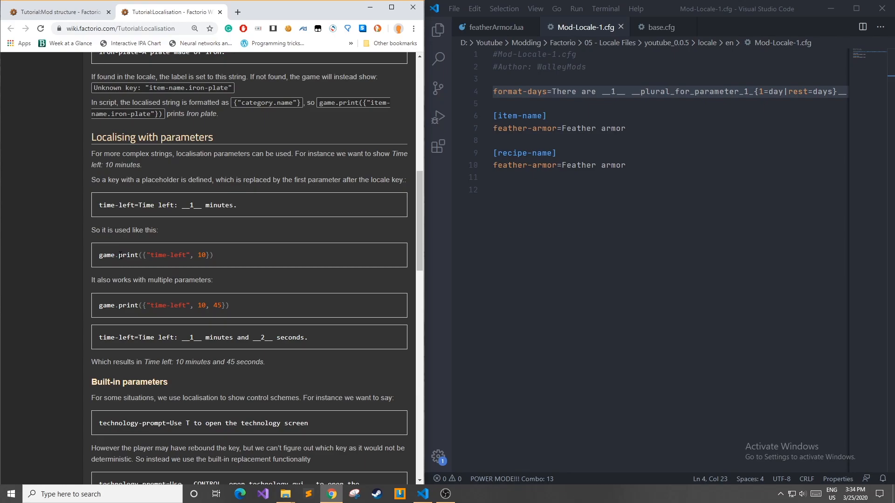
{"action": "double_click", "coordinate": [201, 256]}
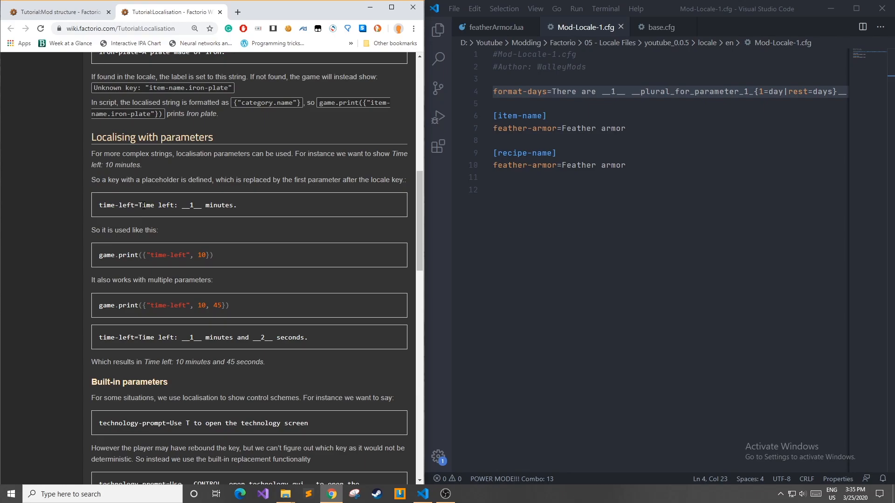
{"action": "double_click", "coordinate": [175, 205]}
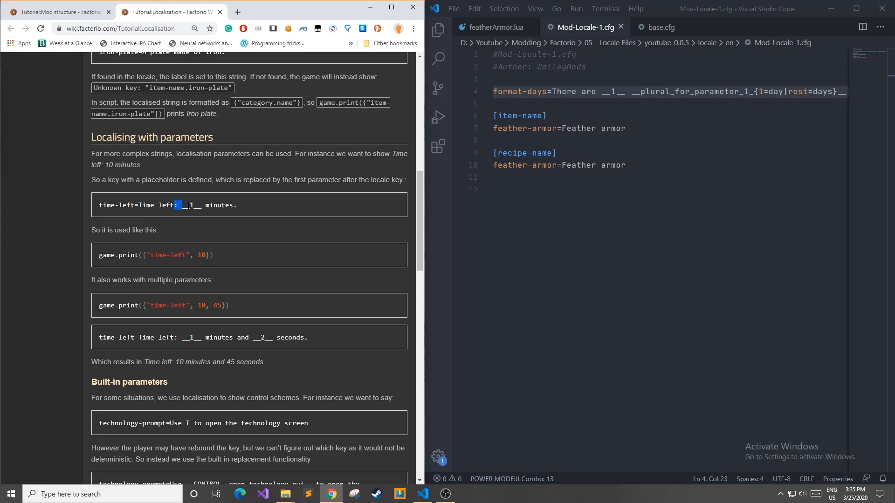
{"action": "double_click", "coordinate": [219, 205]}
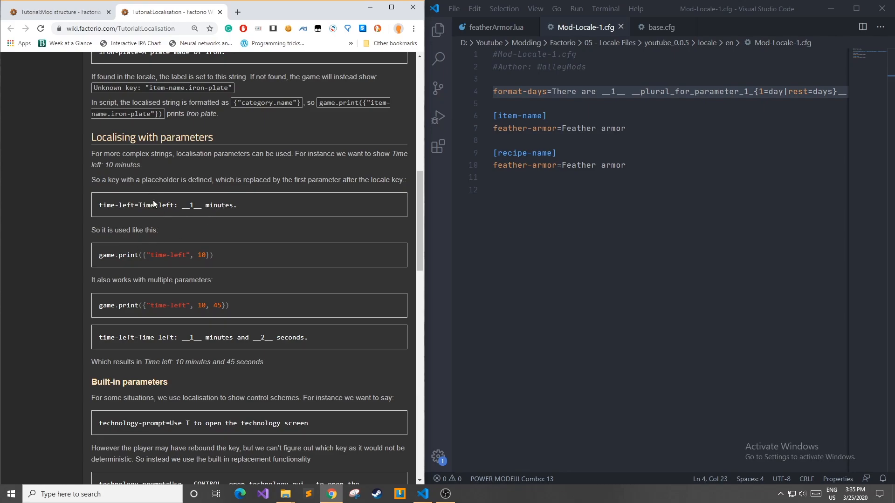
{"action": "mouse_move", "coordinate": [218, 255]}
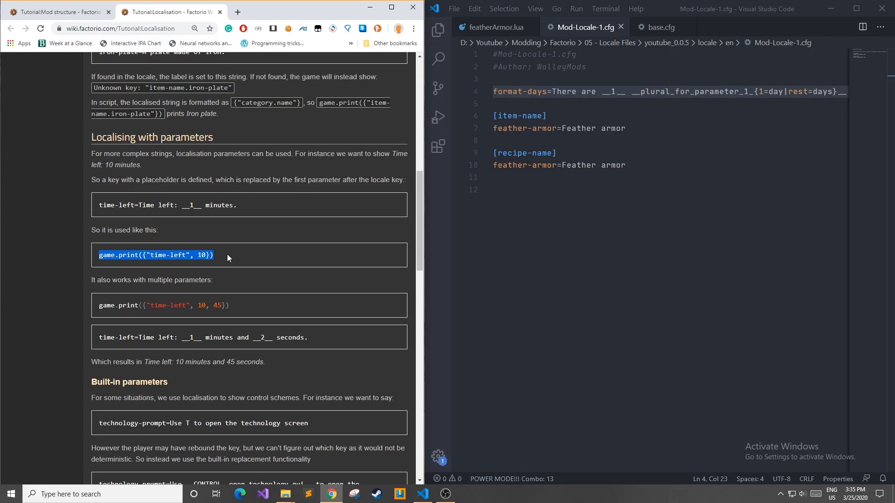
{"action": "scroll", "scroll_direction": "down", "scroll_amount": 3}
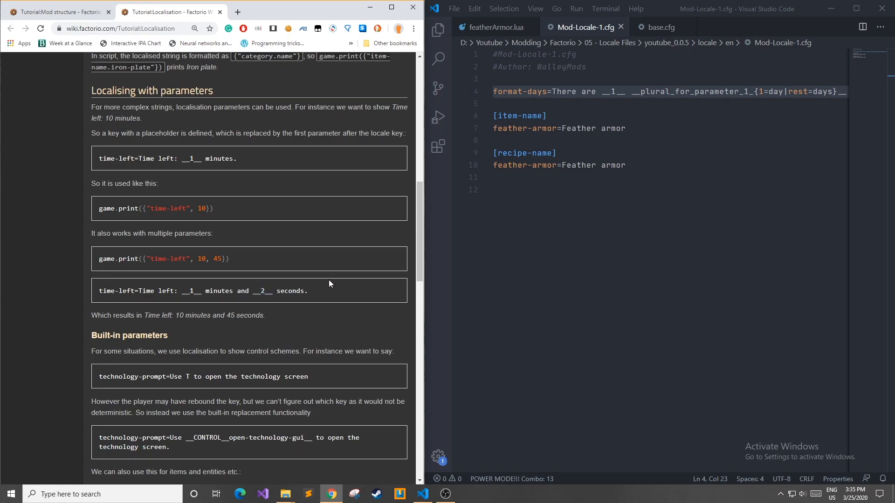
{"action": "mouse_move", "coordinate": [263, 326]}
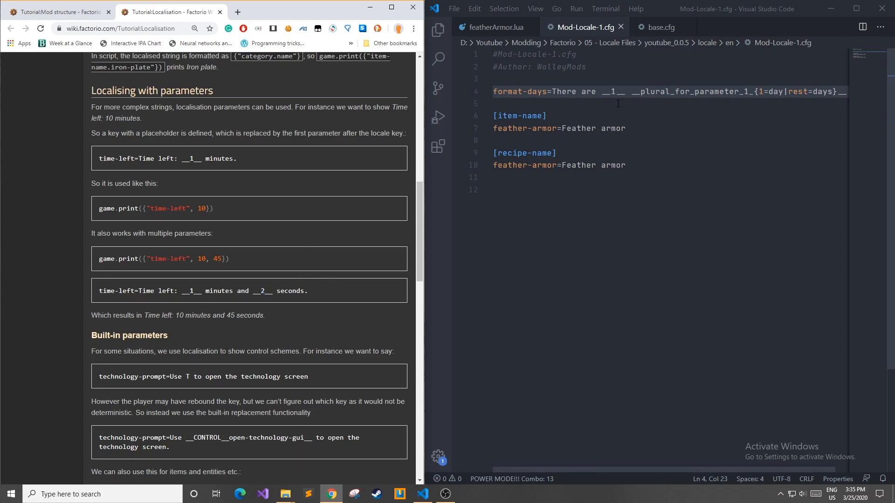
{"action": "scroll", "scroll_direction": "down", "scroll_amount": 3}
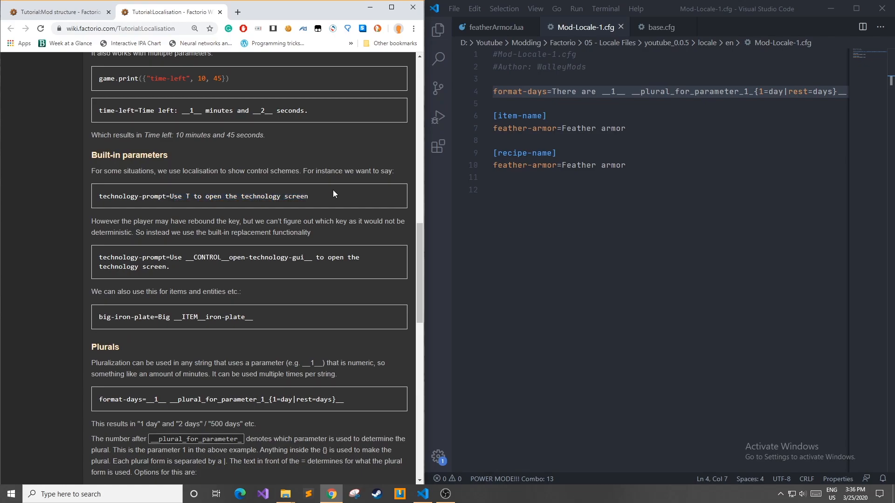
{"action": "mouse_move", "coordinate": [334, 187]}
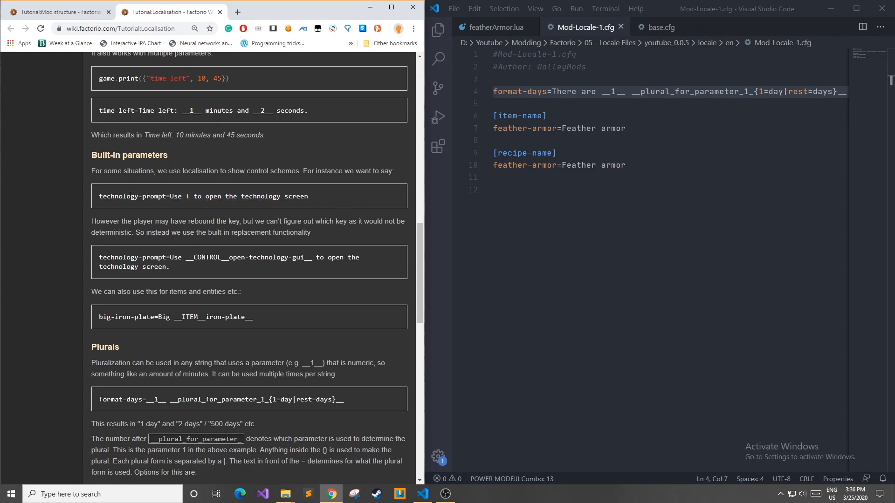
{"action": "triple_click", "coordinate": [202, 195]}
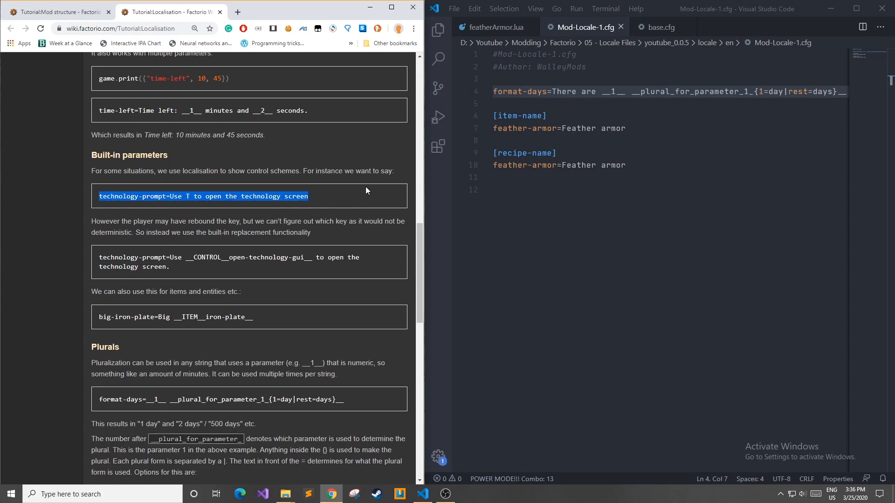
{"action": "left_click", "coordinate": [366, 196]}
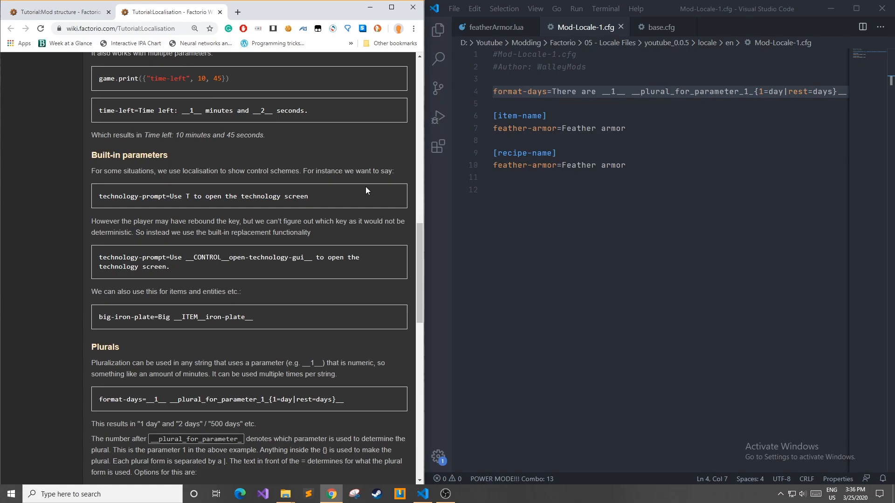
{"action": "mouse_move", "coordinate": [373, 235]}
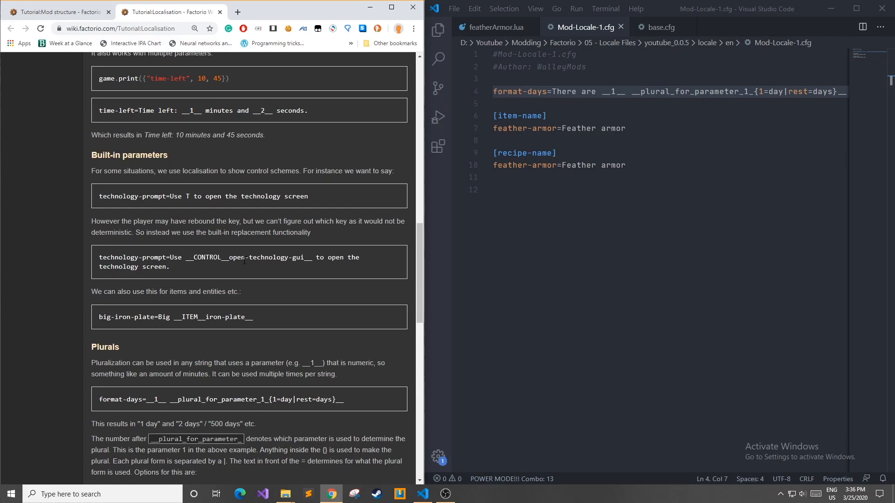
{"action": "mouse_move", "coordinate": [316, 266]}
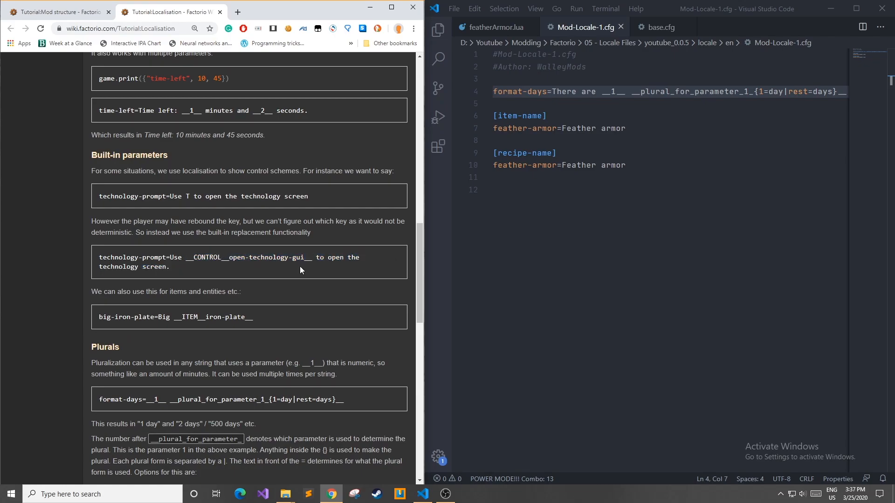
{"action": "scroll", "scroll_direction": "down", "scroll_amount": 3}
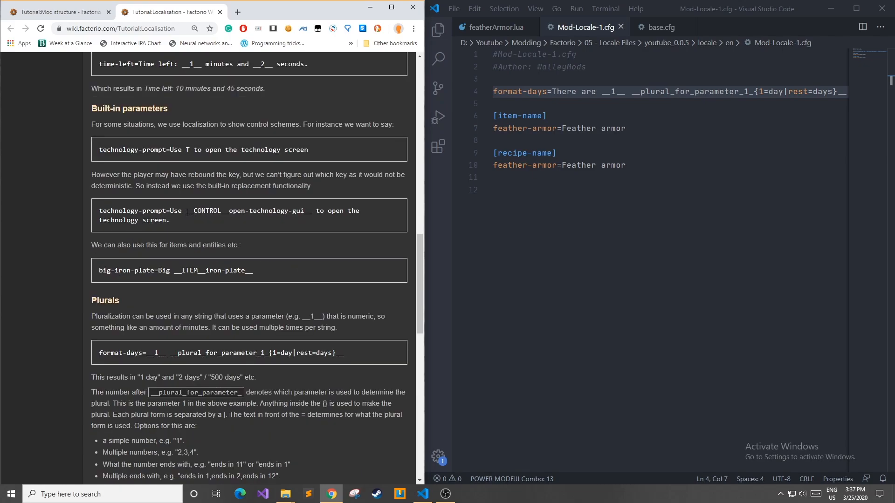
{"action": "double_click", "coordinate": [301, 211]}
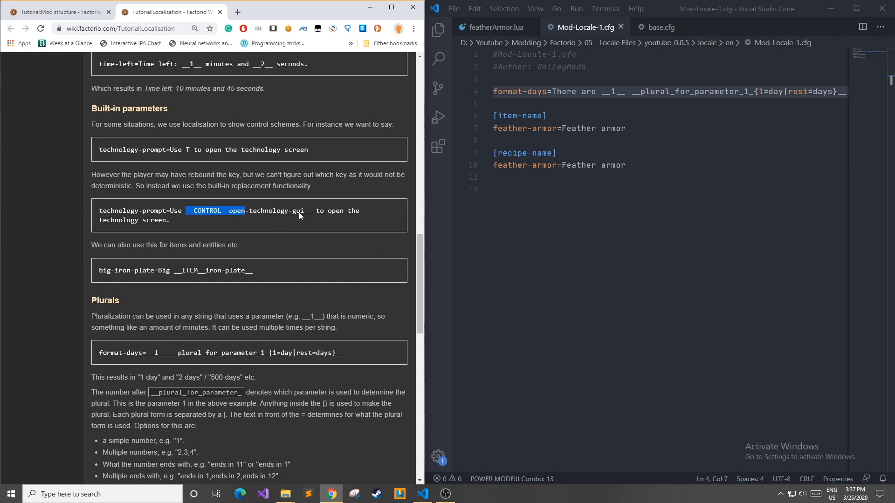
{"action": "left_click_drag", "start_coordinate": [148, 245], "coordinate": [243, 245]}
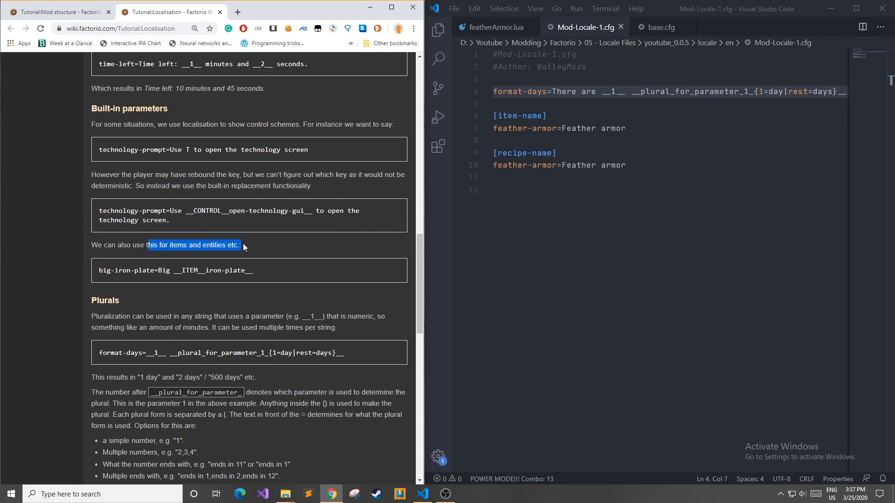
{"action": "left_click", "coordinate": [194, 245]}
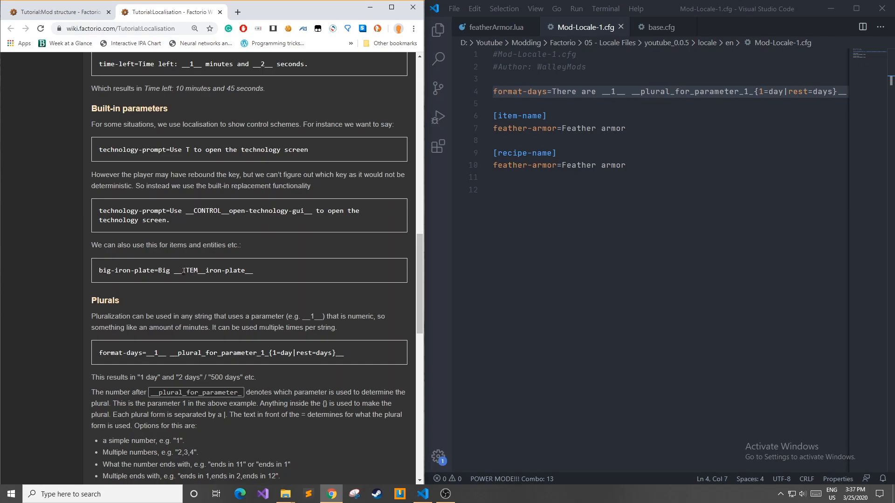
{"action": "double_click", "coordinate": [223, 270]}
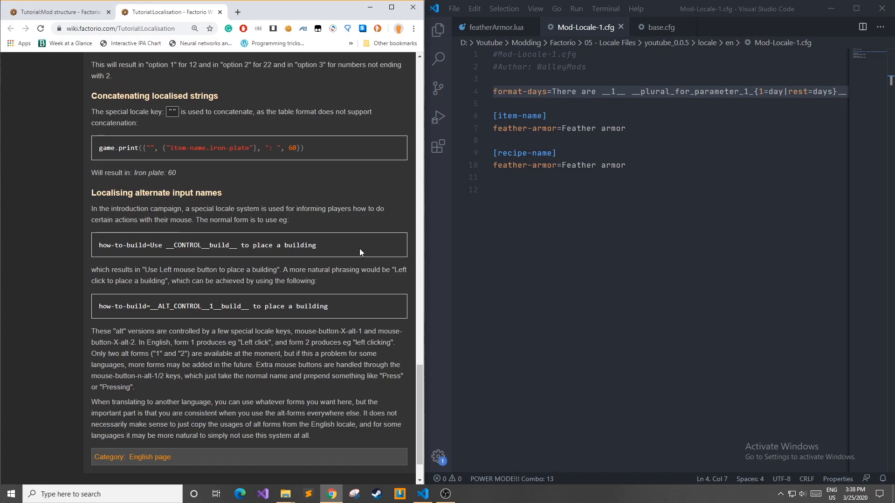
{"action": "mouse_move", "coordinate": [331, 253]}
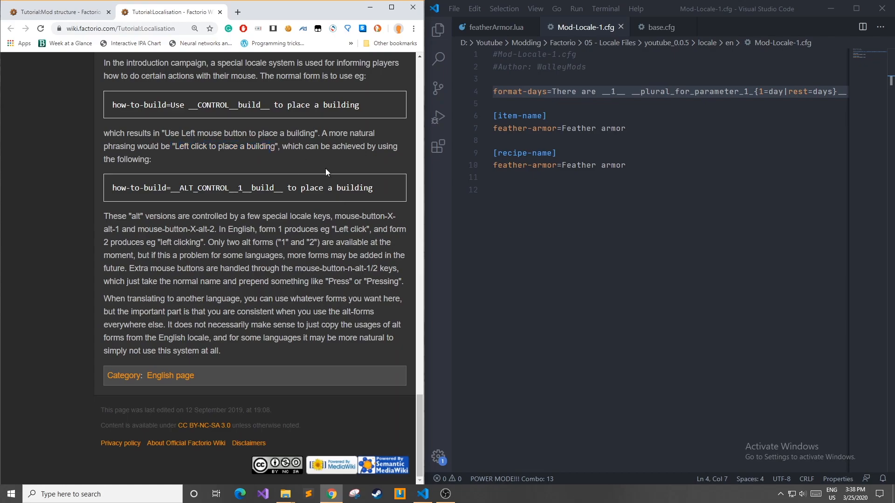
{"action": "mouse_move", "coordinate": [204, 205]}
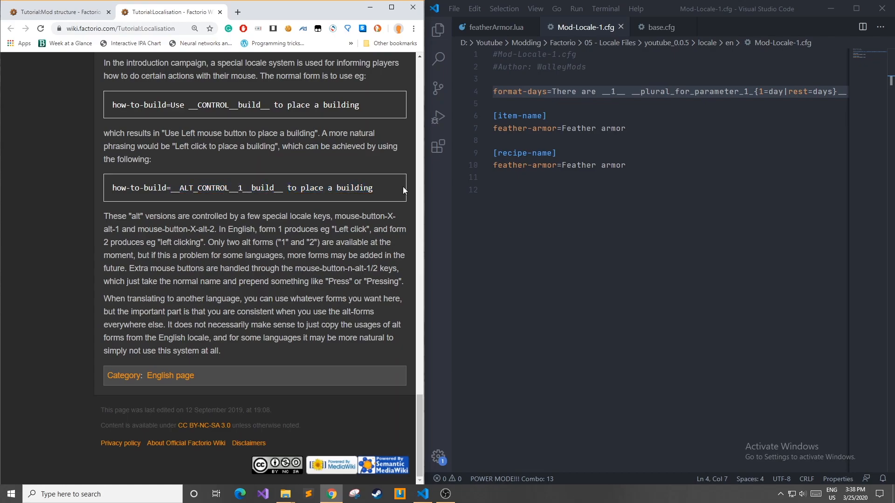
{"action": "left_click_drag", "start_coordinate": [208, 243], "coordinate": [274, 242]}
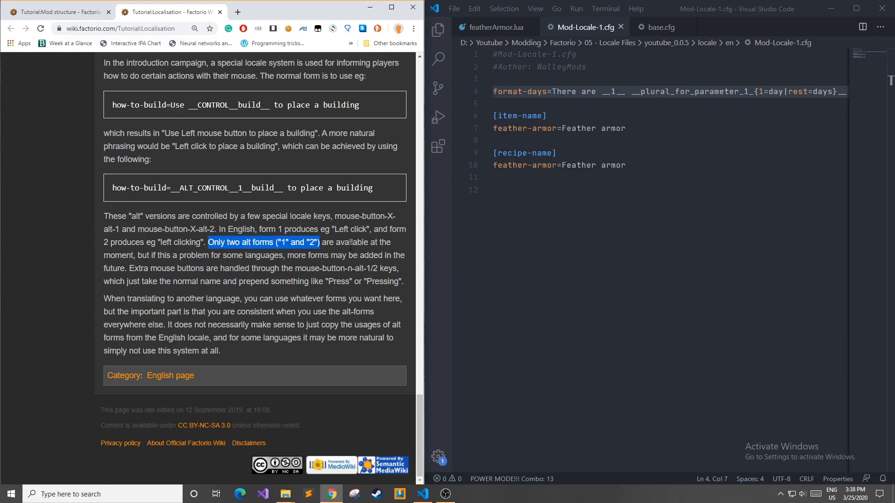
{"action": "left_click", "coordinate": [282, 266]}
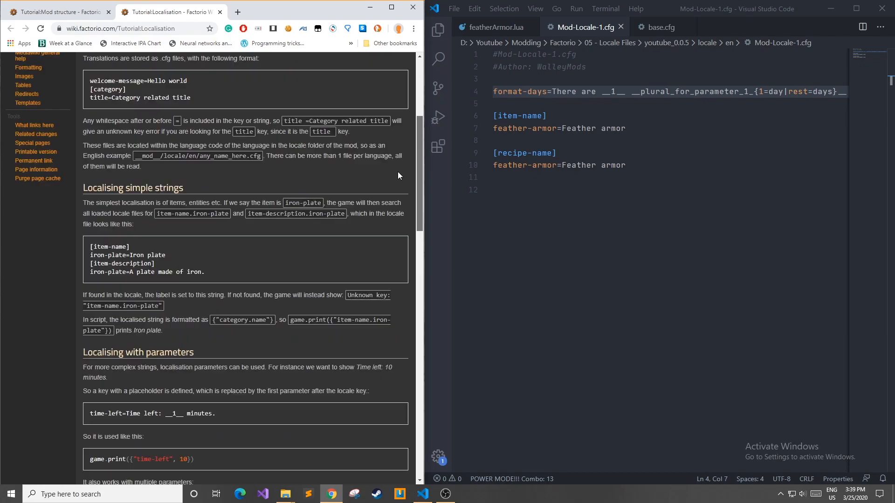
- Scroll the wiki's Localisation page while Factorio's main menu is up
{"action": "scroll", "scroll_direction": "down", "scroll_amount": 3}
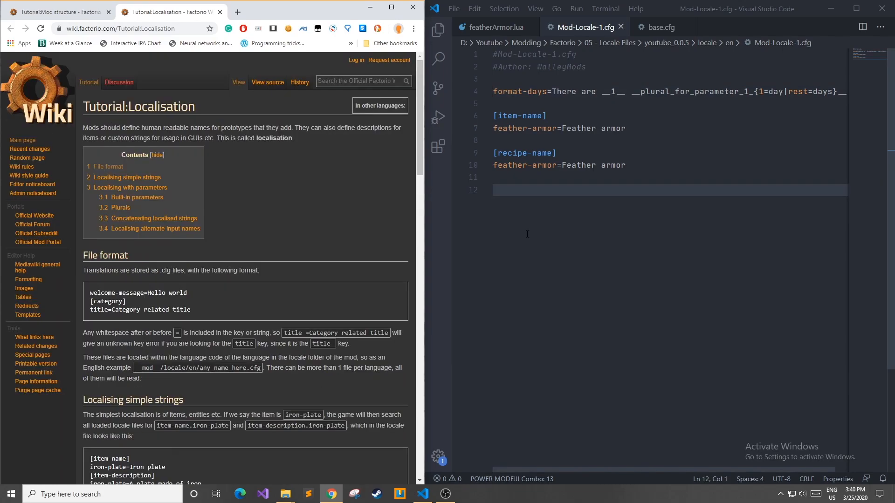
{"action": "mouse_move", "coordinate": [644, 166]}
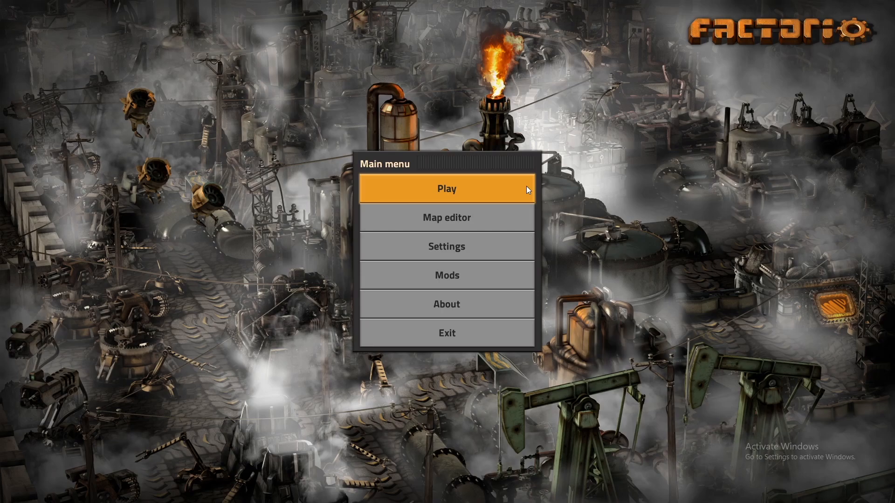
- Start a new Factorio game using the Default map generator settings
{"action": "left_click", "coordinate": [447, 190]}
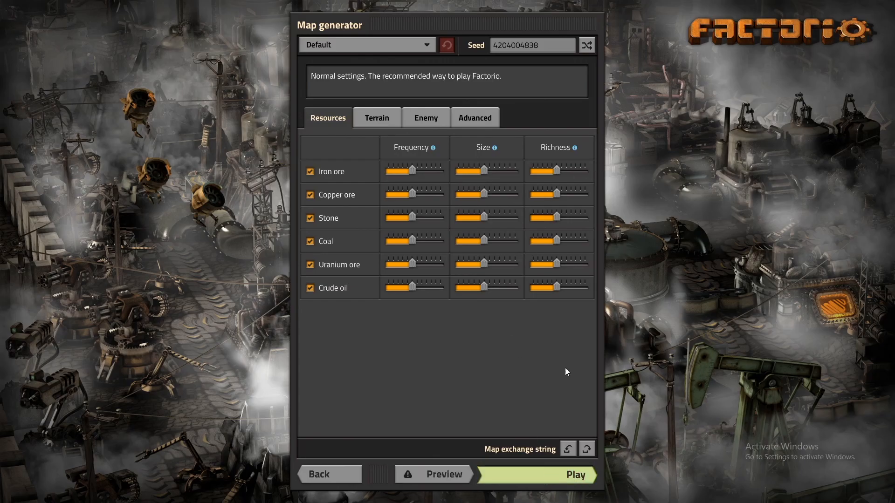
{"action": "left_click", "coordinate": [575, 475]}
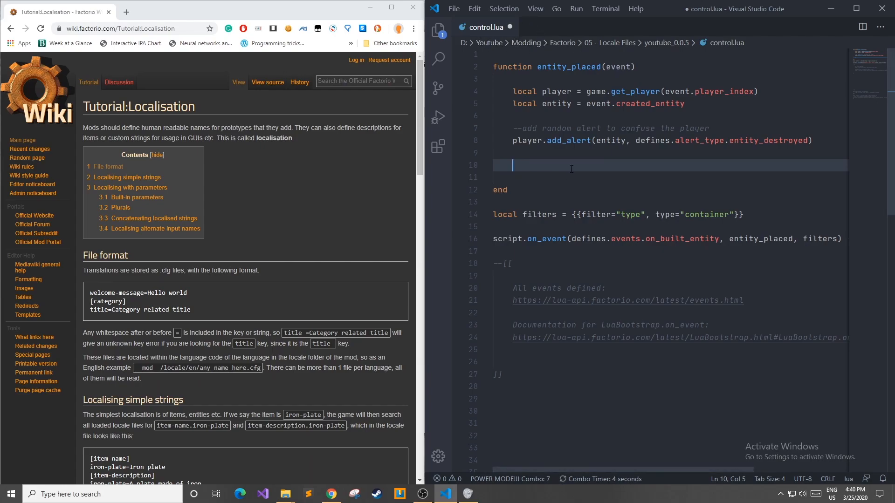
{"action": "mouse_move", "coordinate": [540, 238]}
{"action": "type", "text": "game.print({\"format-days\", 20})"}
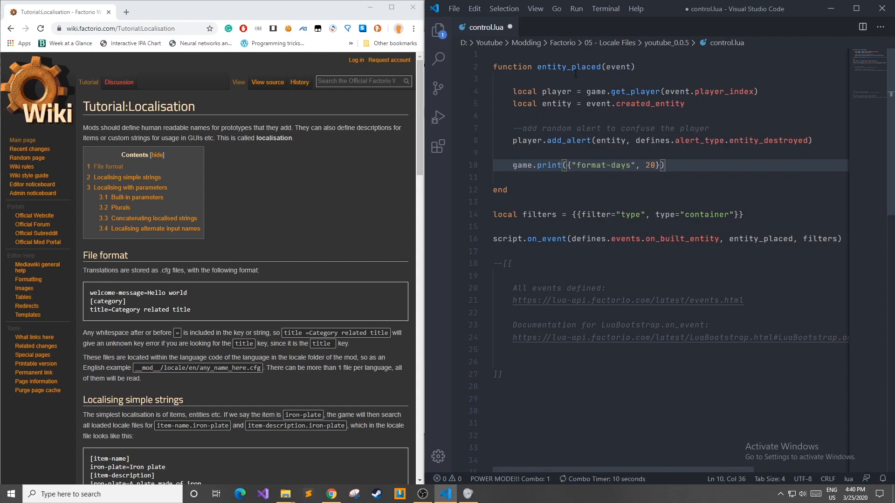
- Add game.print({"format-days", 20}) in entity_placed after the add_alert line
{"action": "left_click", "coordinate": [576, 166]}
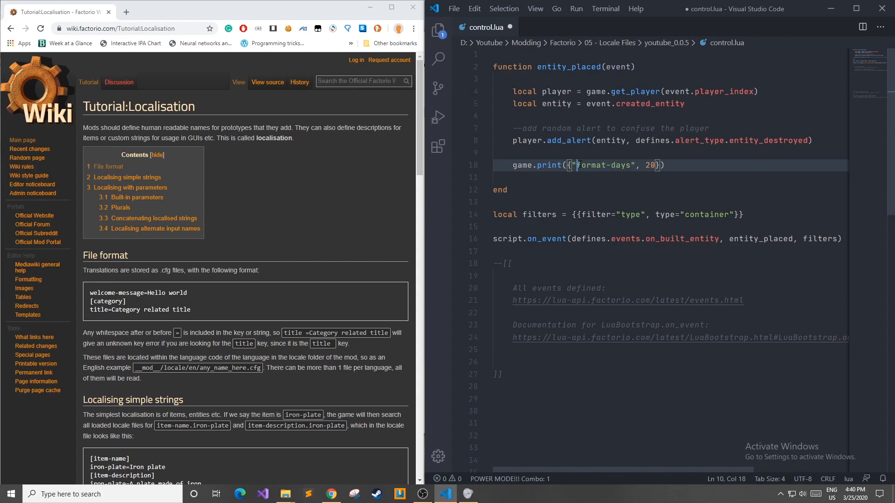
{"action": "double_click", "coordinate": [649, 165]}
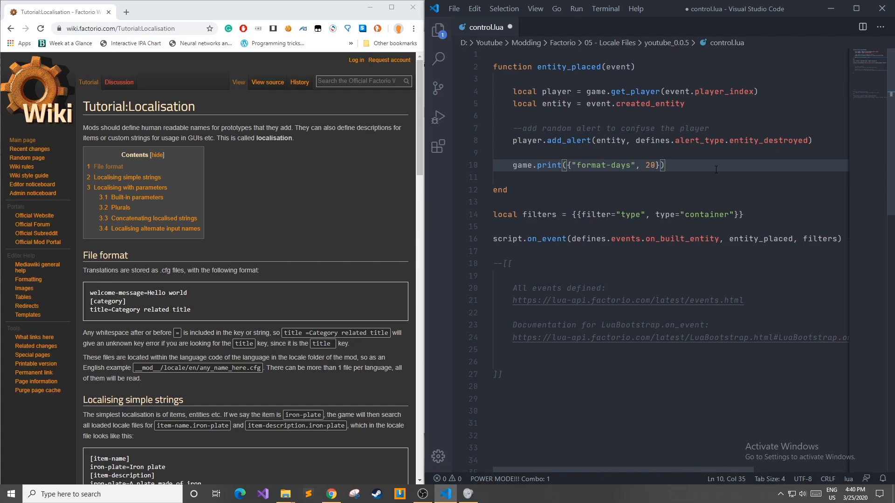
{"action": "double_click", "coordinate": [630, 215]}
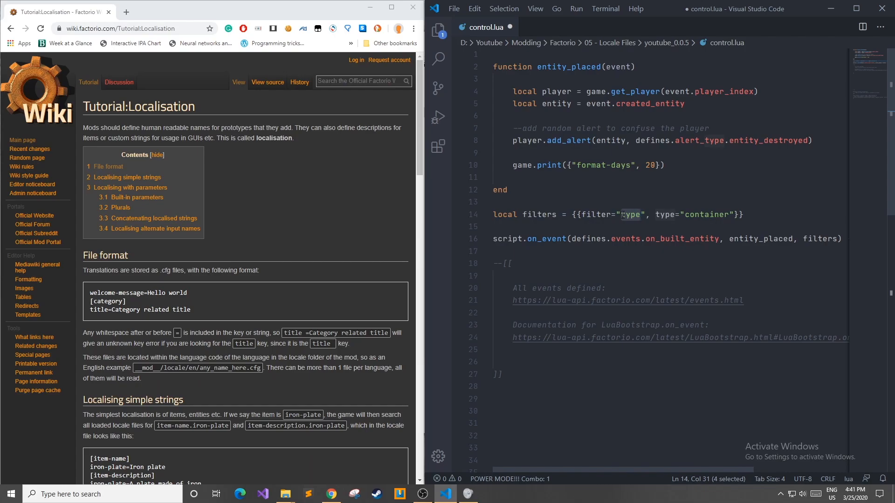
{"action": "left_click", "coordinate": [614, 178]}
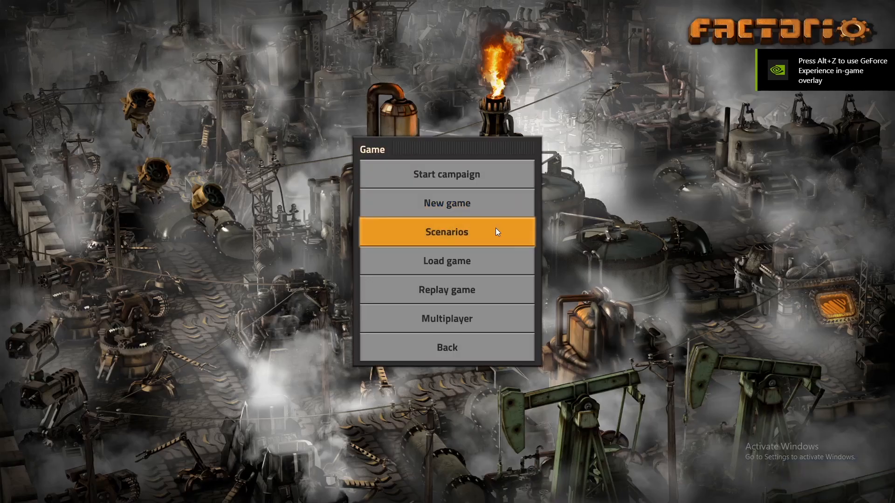
- Start a new default game and place a wooden chest, printing "There are 20 days"
{"action": "left_click", "coordinate": [446, 203]}
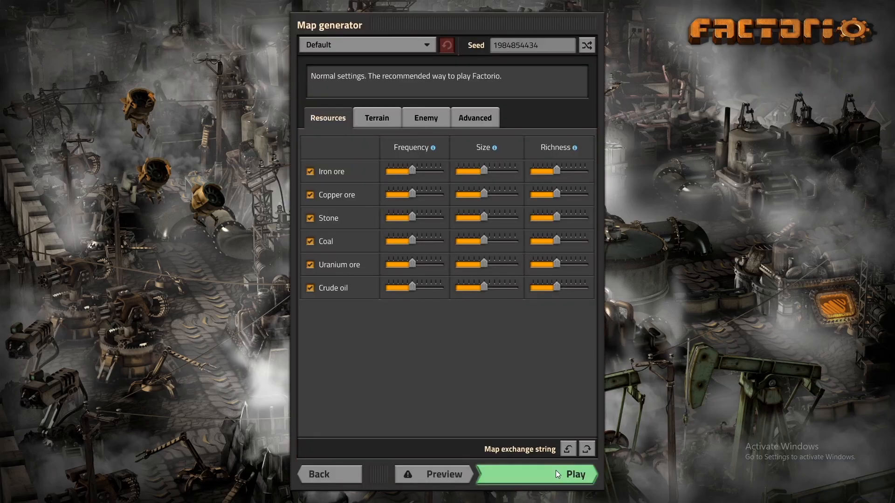
{"action": "left_click", "coordinate": [535, 474]}
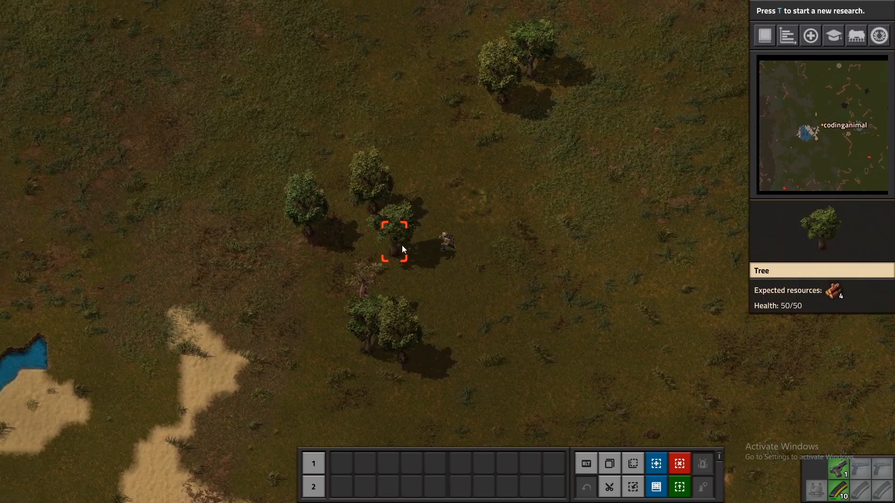
{"action": "left_click", "coordinate": [393, 240]}
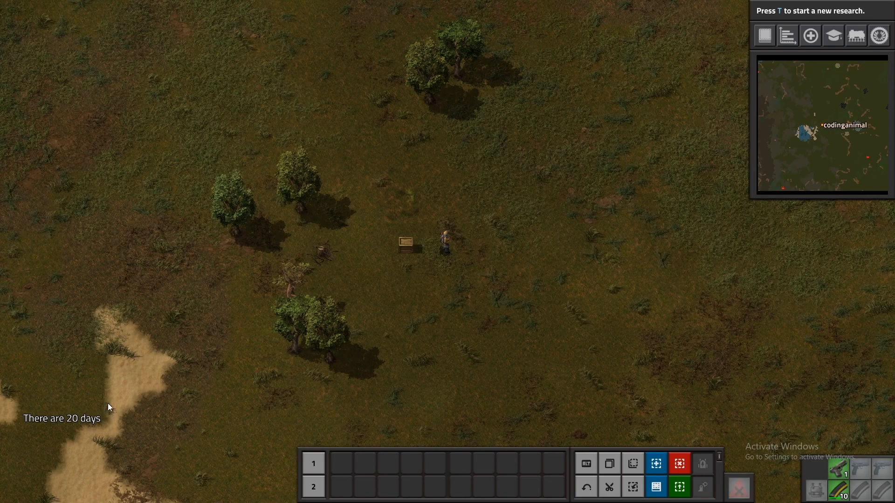
{"action": "key", "text": "e"}
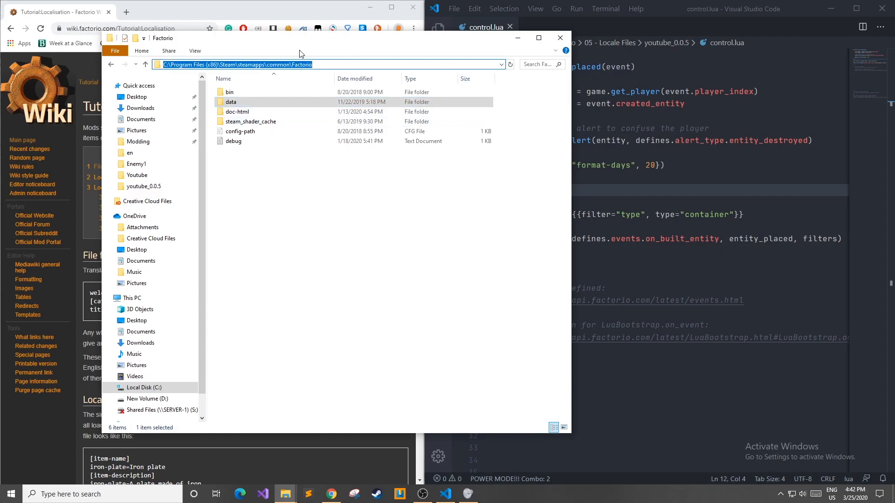
- Navigate to Factorio\data\base\locale\en and open its base.cfg
{"action": "double_click", "coordinate": [231, 101]}
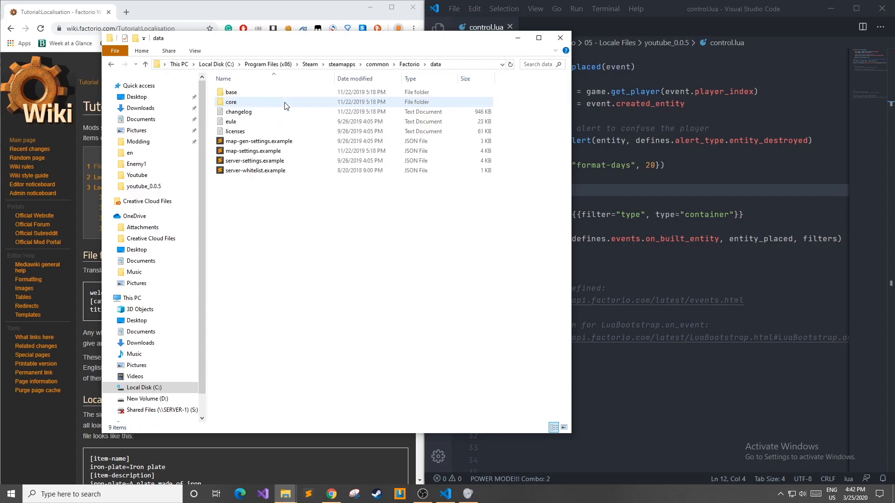
{"action": "double_click", "coordinate": [231, 92]}
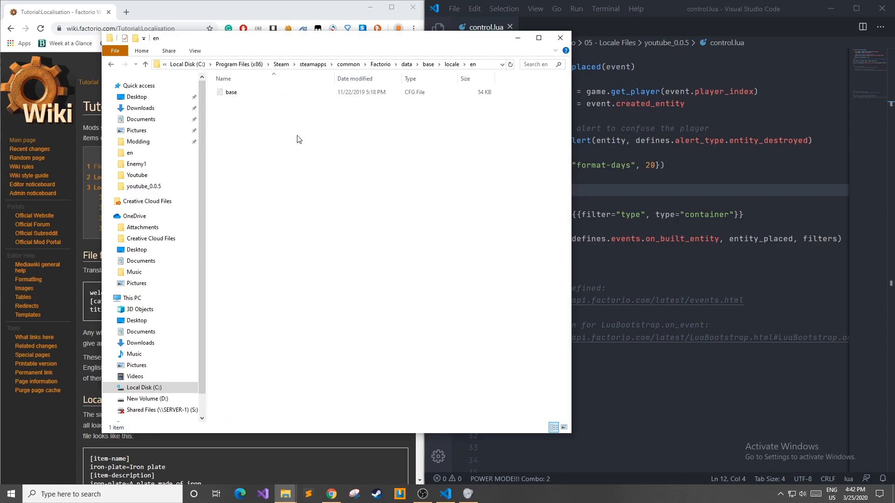
{"action": "double_click", "coordinate": [231, 92]}
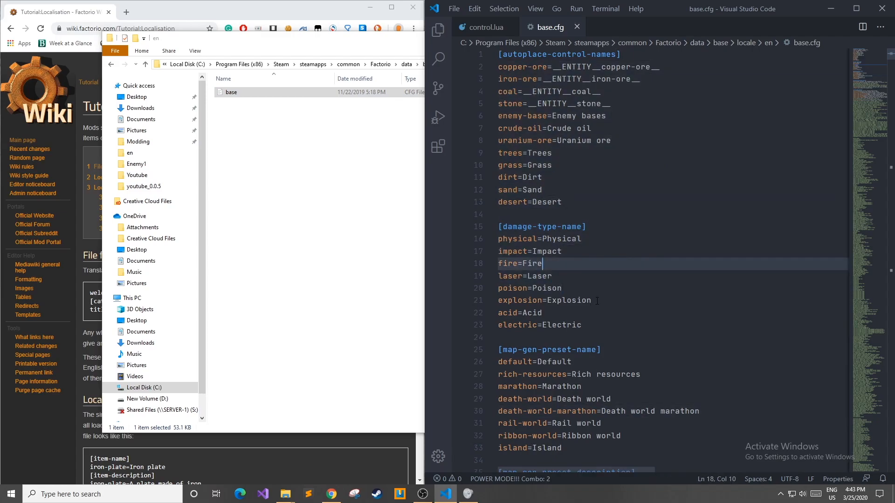
- Search base.cfg for machine, then wooden chest, stepping through matches
{"action": "scroll", "scroll_direction": "down", "scroll_amount": 3}
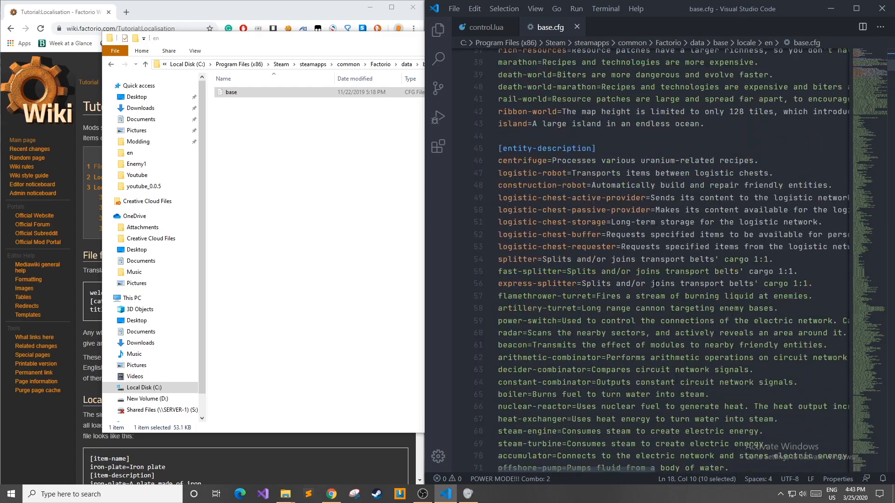
{"action": "scroll", "scroll_direction": "down", "scroll_amount": 3}
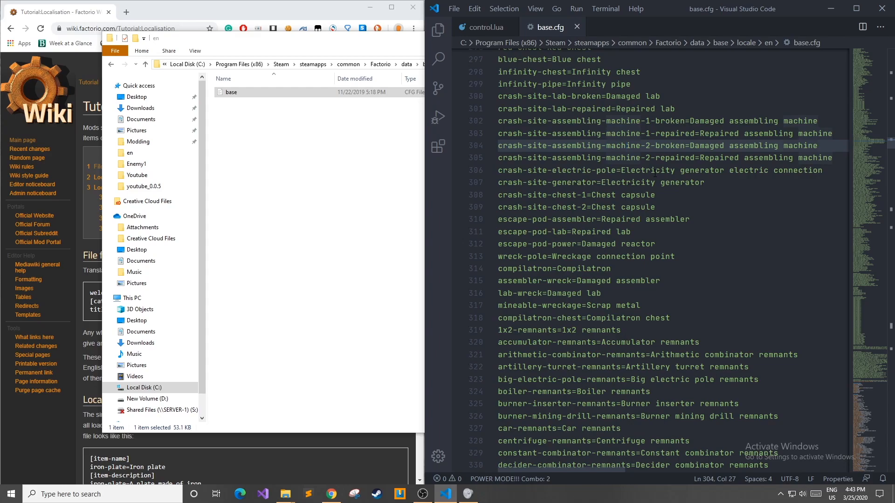
{"action": "type", "text": "machine"}
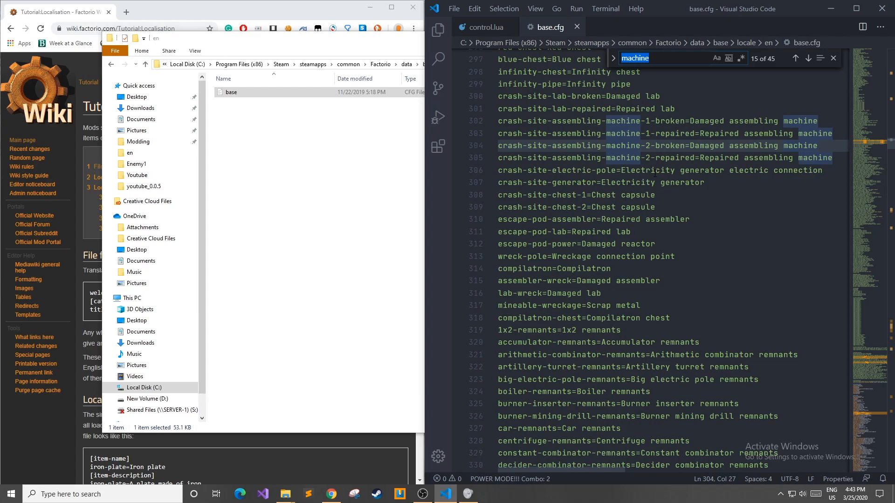
{"action": "type", "text": "wooden"}
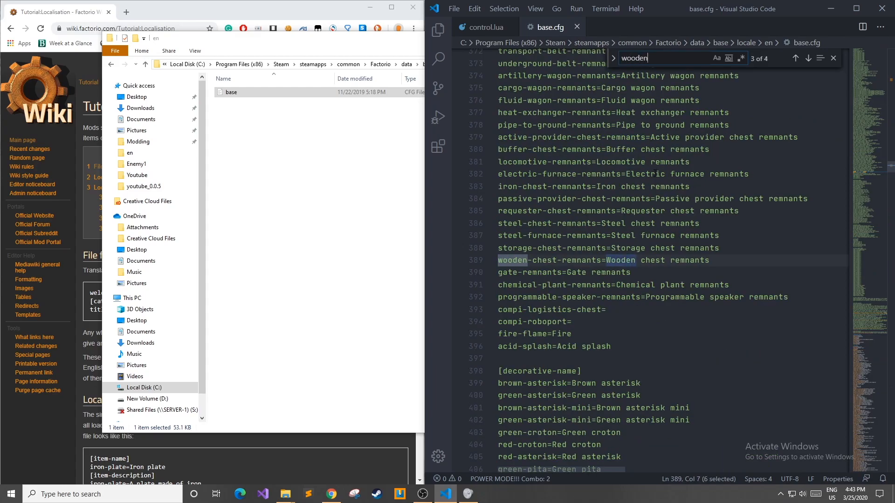
{"action": "left_click", "coordinate": [794, 58]}
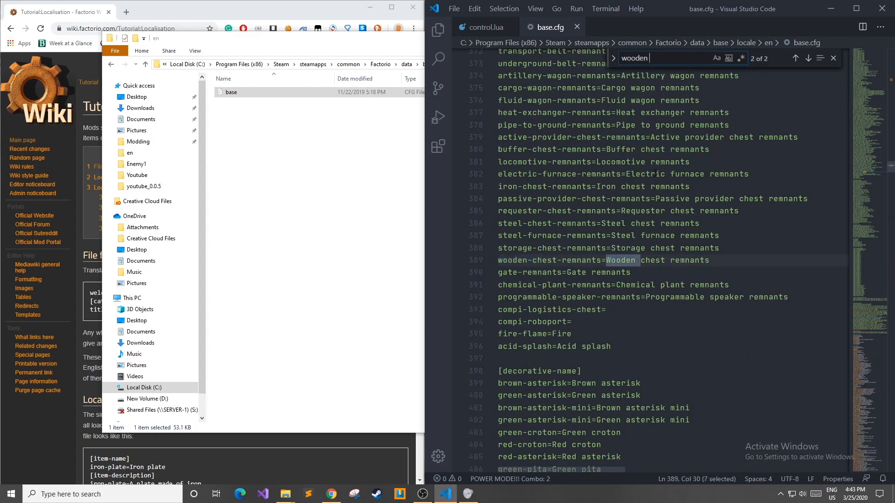
{"action": "type", "text": "chest"}
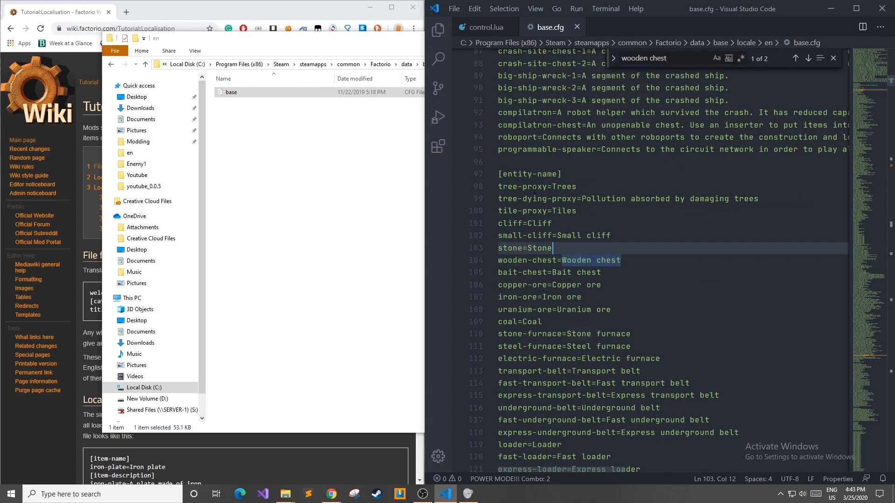
- Land on the wooden-chest=Wooden chest entry and remove accidentally typed text
{"action": "left_click", "coordinate": [499, 260]}
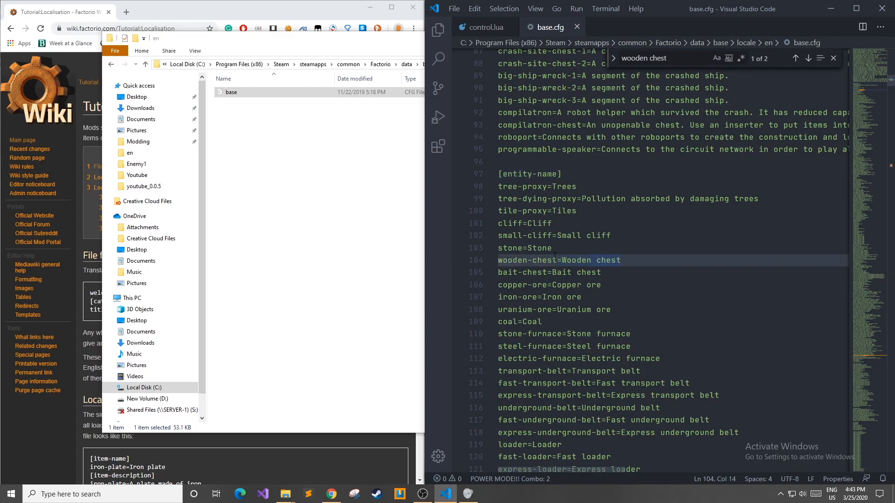
{"action": "type", "text": "wooden-chest"}
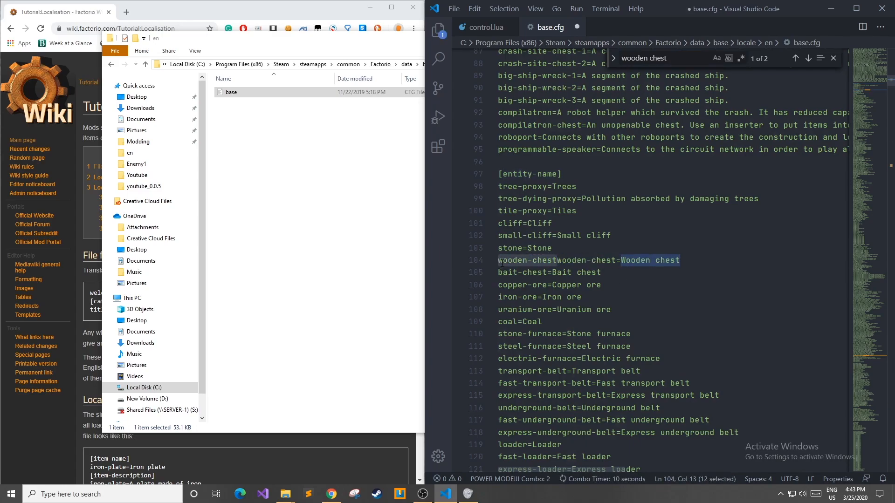
{"action": "key", "text": "Delete"}
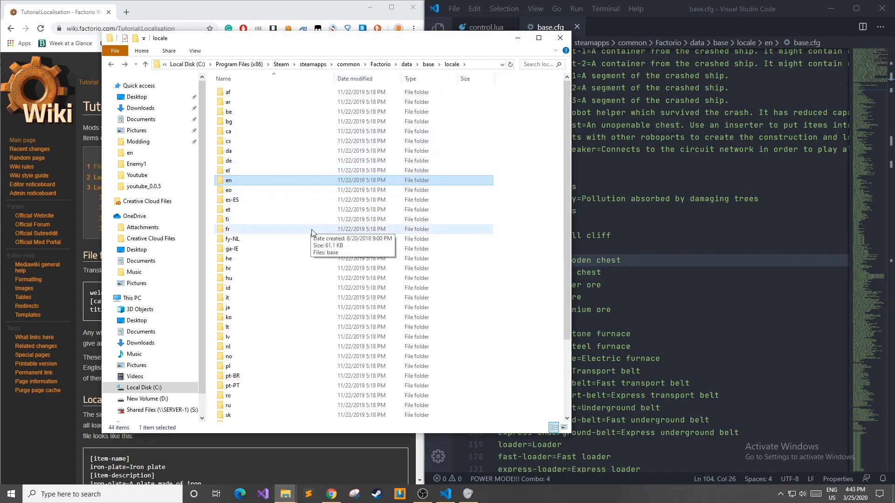
- Open the fr locale folder to load the French base.cfg
{"action": "double_click", "coordinate": [229, 229]}
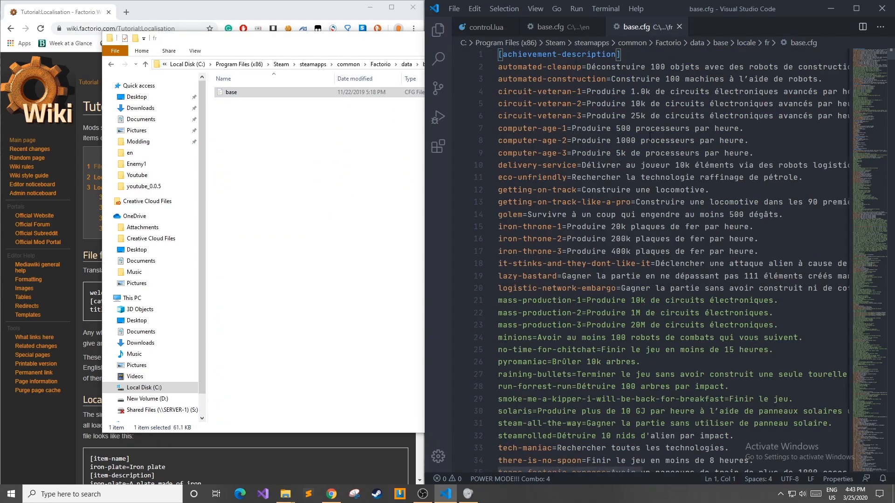